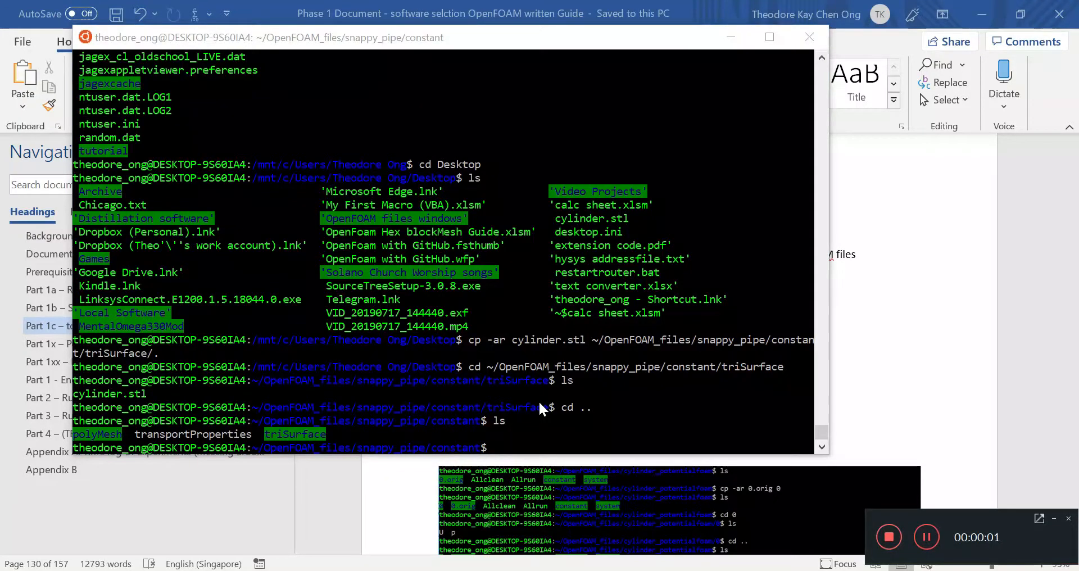
mouse_move(536, 326)
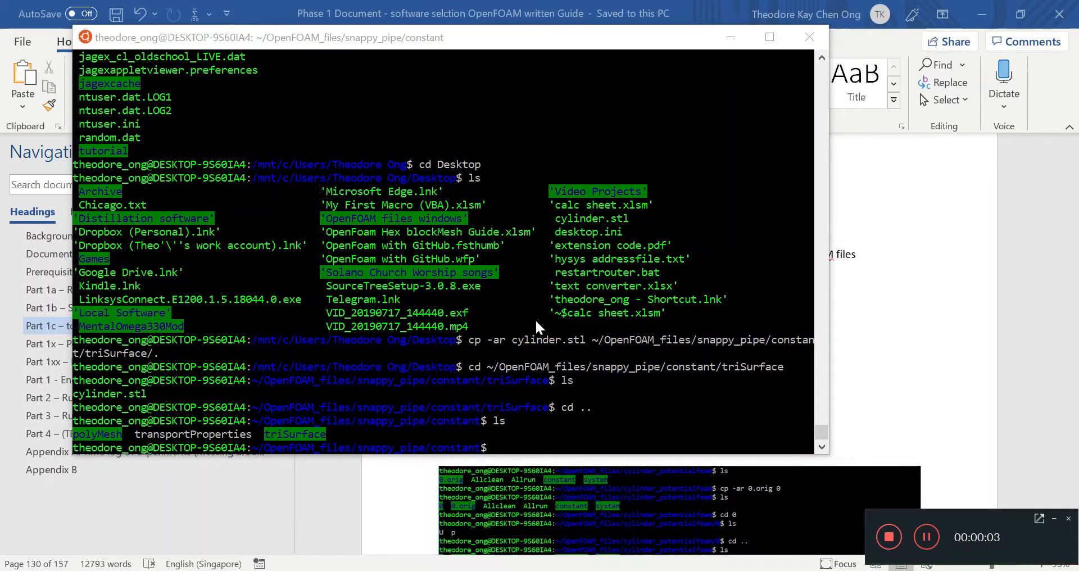
mouse_move(522, 318)
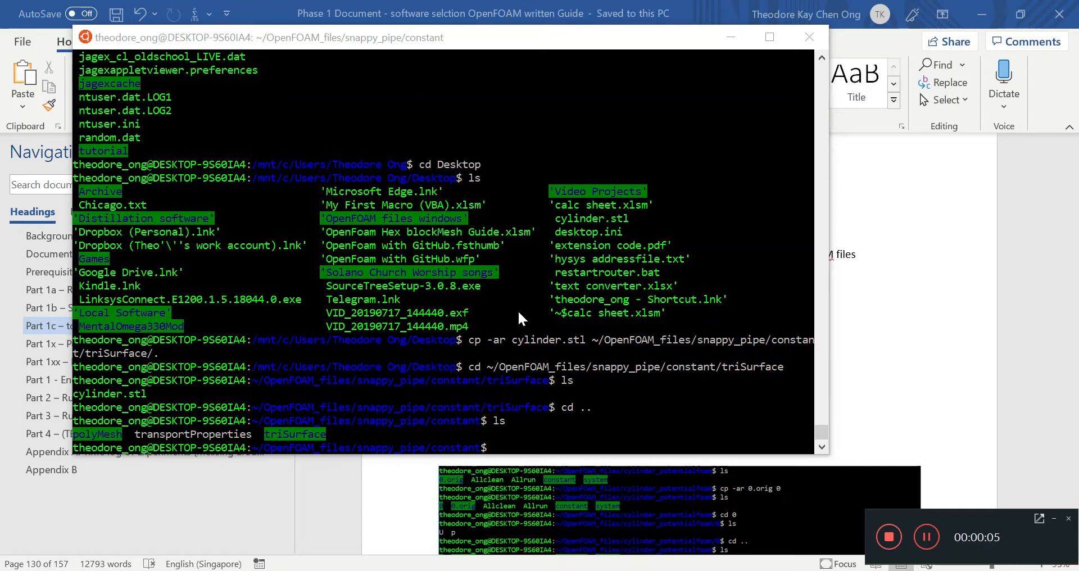
mouse_move(347, 502)
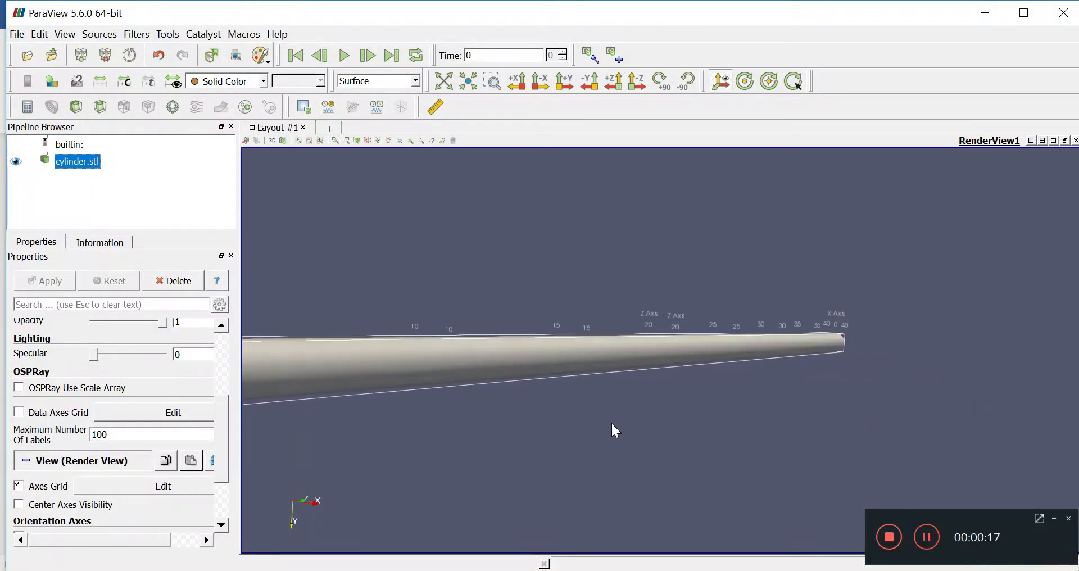
- Orbit the cylinder model to look along its length and at its circular end face
left_click_drag(614, 430, 673, 421)
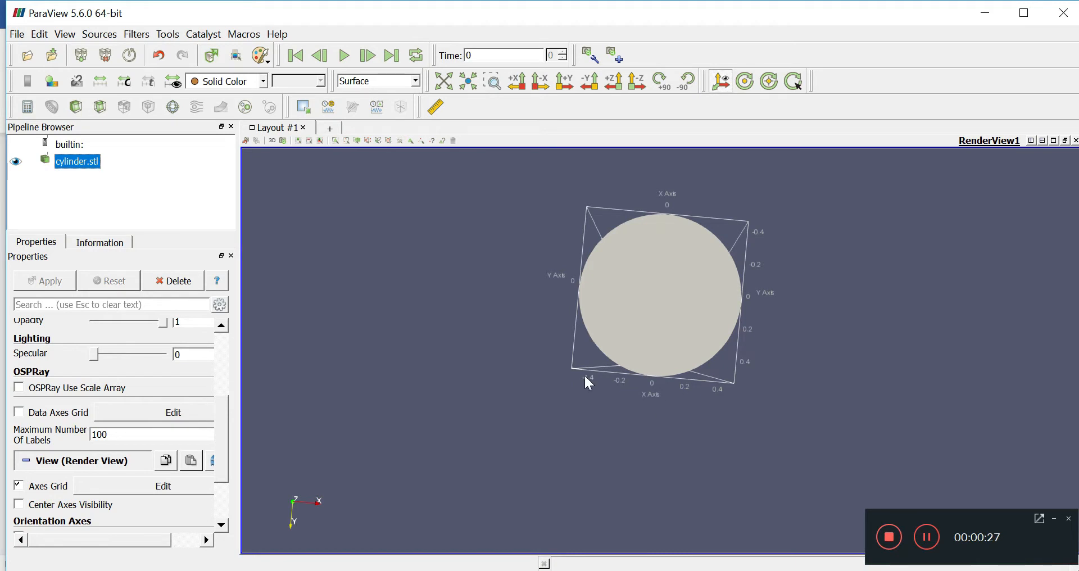
mouse_move(709, 394)
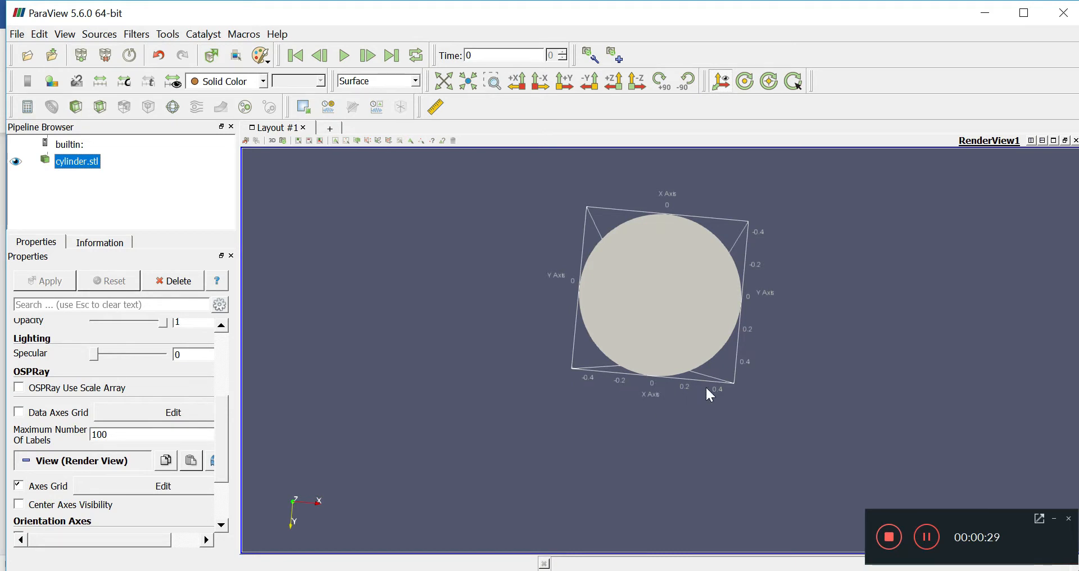
mouse_move(591, 385)
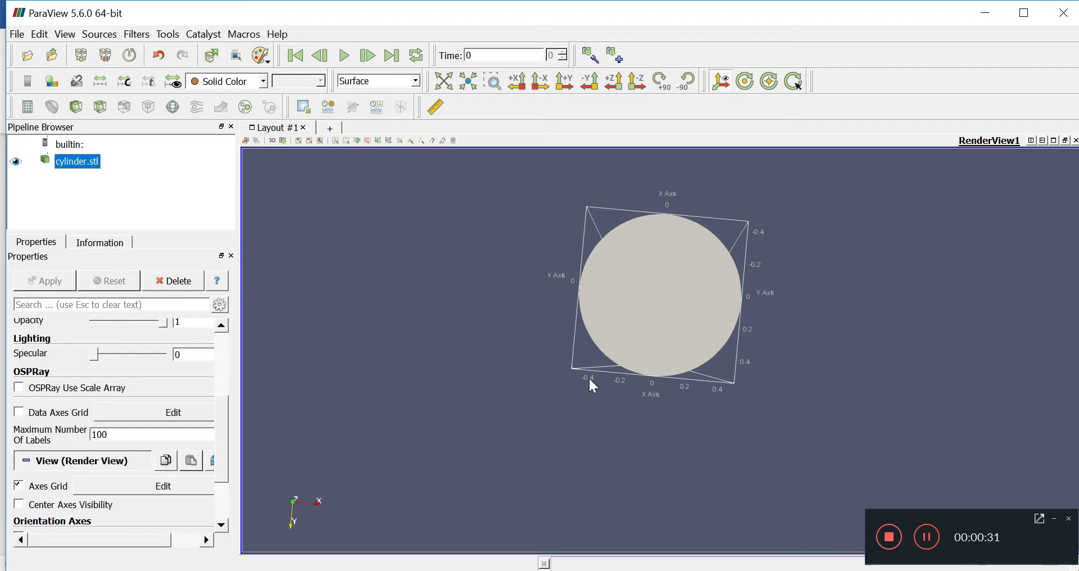
mouse_move(730, 393)
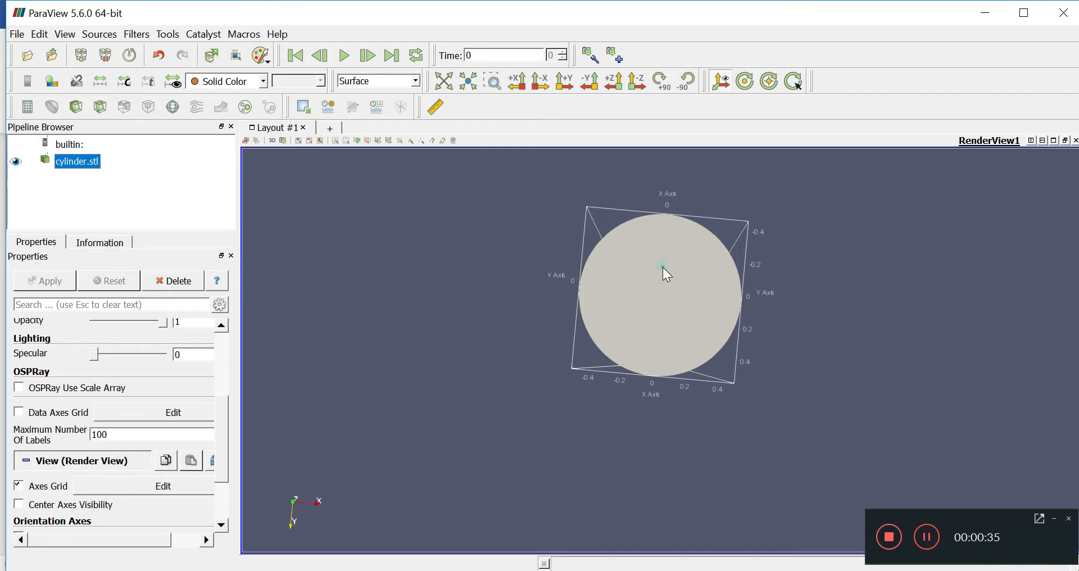
left_click_drag(664, 274, 667, 298)
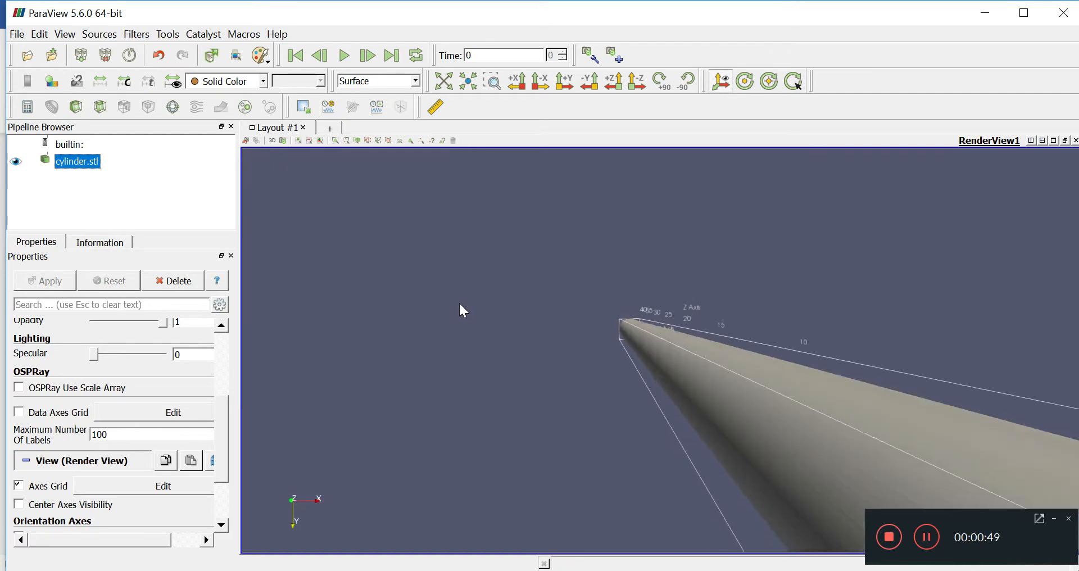
left_click_drag(461, 310, 543, 347)
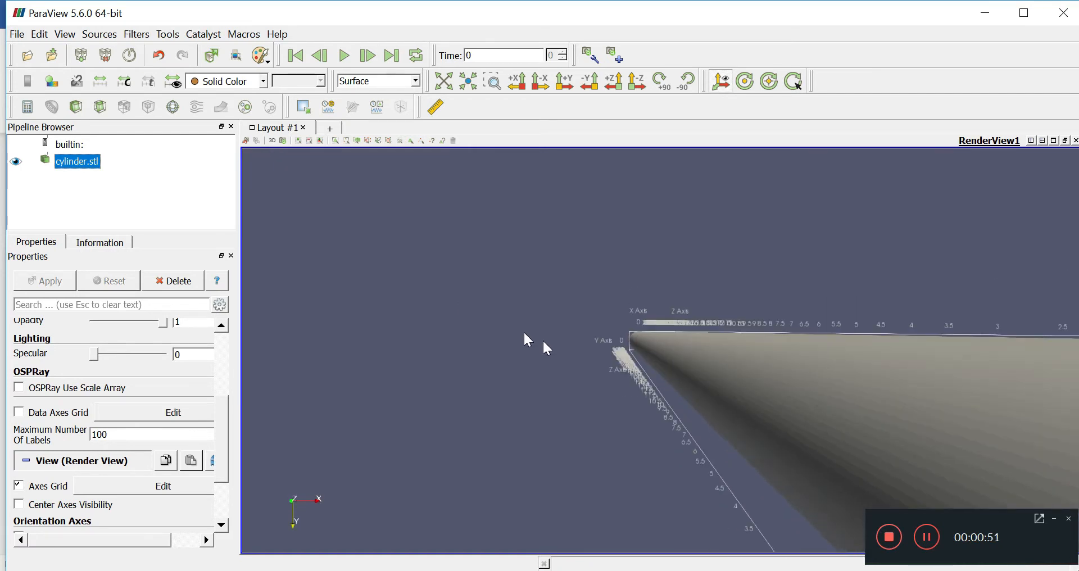
left_click_drag(543, 344, 858, 435)
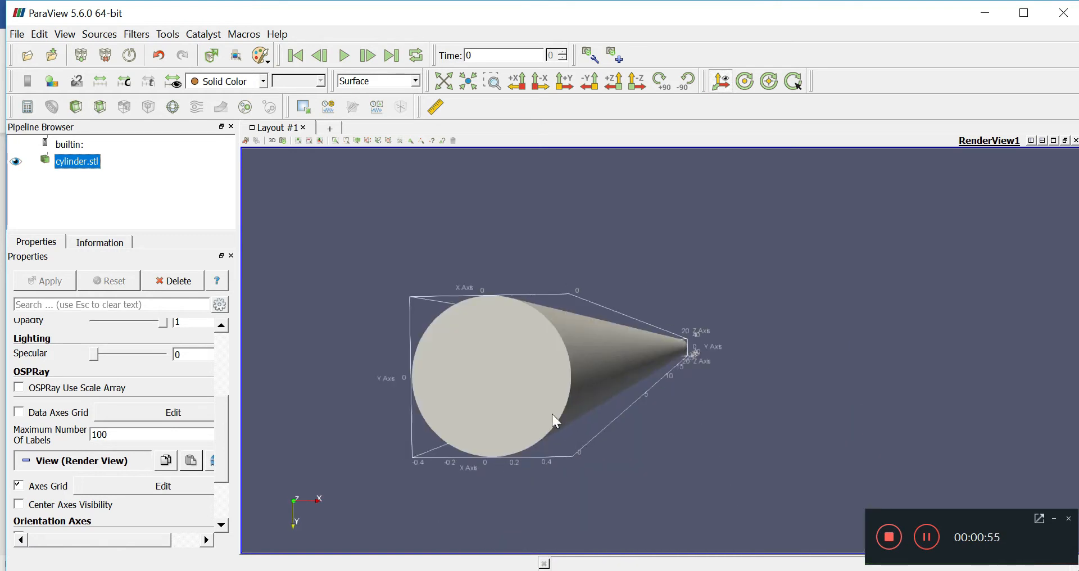
mouse_move(488, 383)
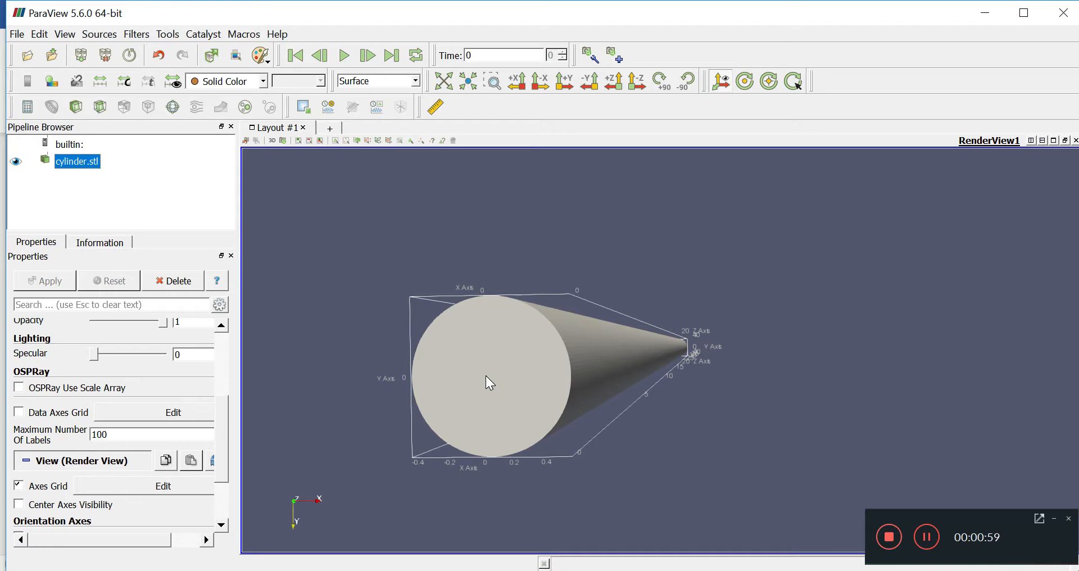
mouse_move(431, 429)
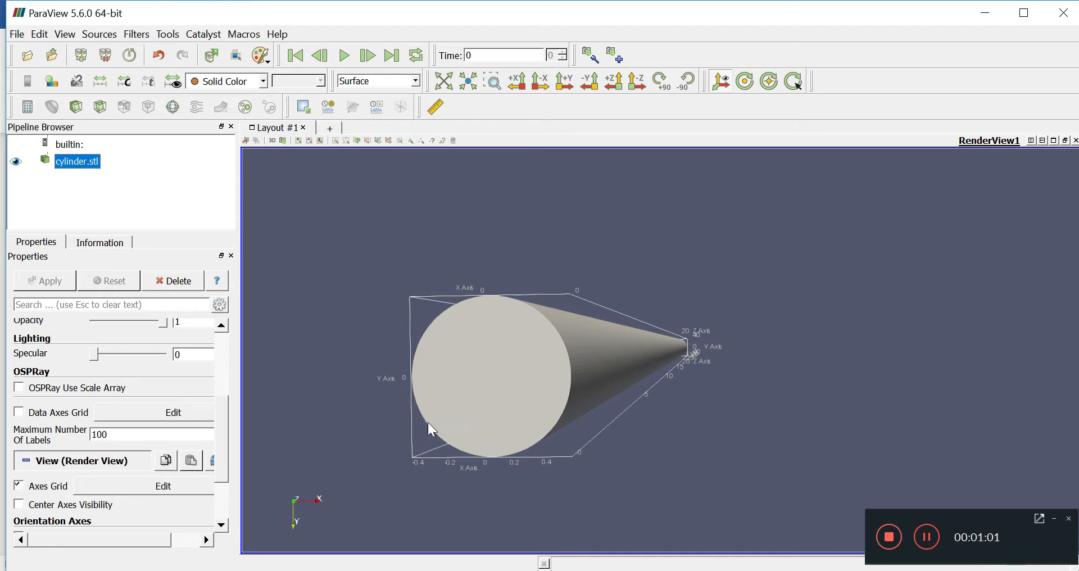
mouse_move(513, 401)
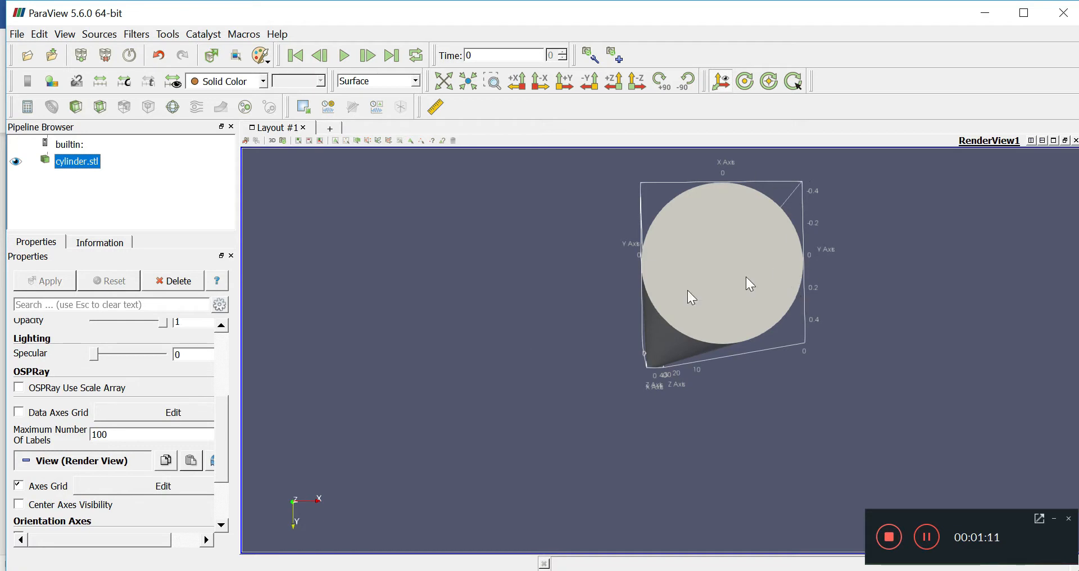
mouse_move(621, 213)
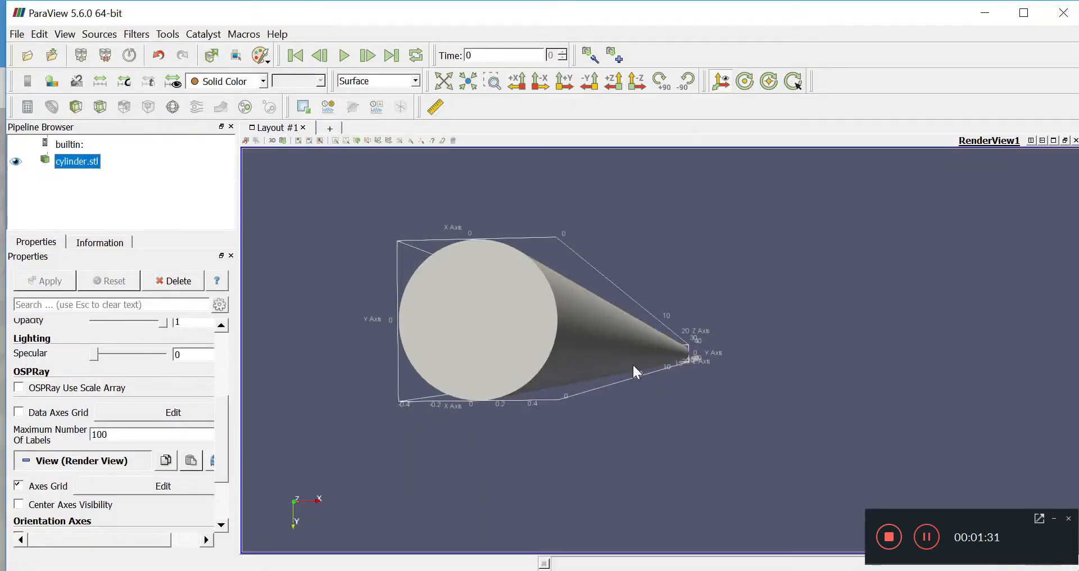
mouse_move(693, 394)
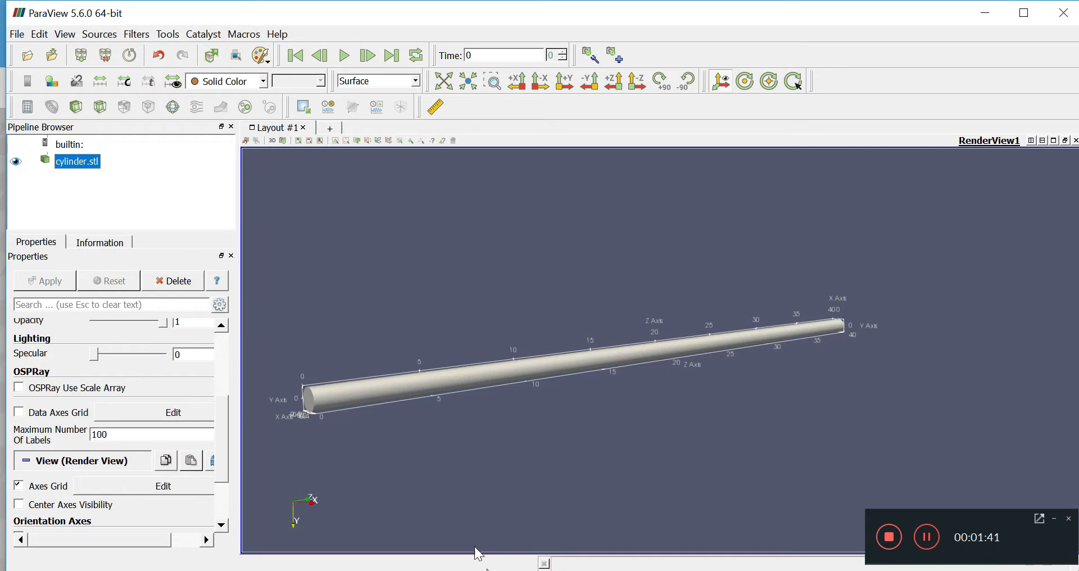
mouse_move(483, 552)
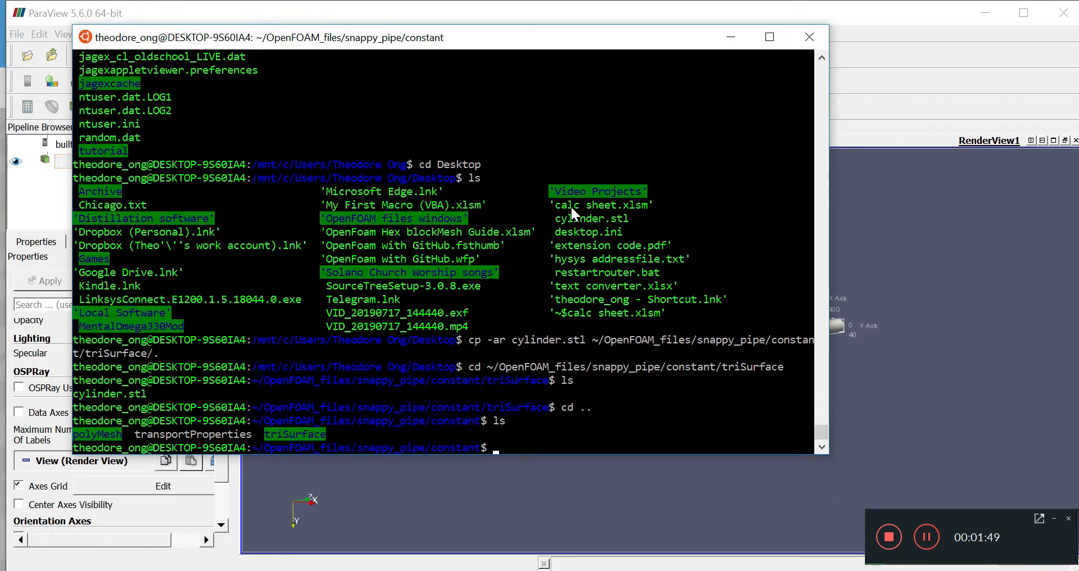
- Go to the snappy_pipe system folder and open blockMeshDict in vi
type("cd")
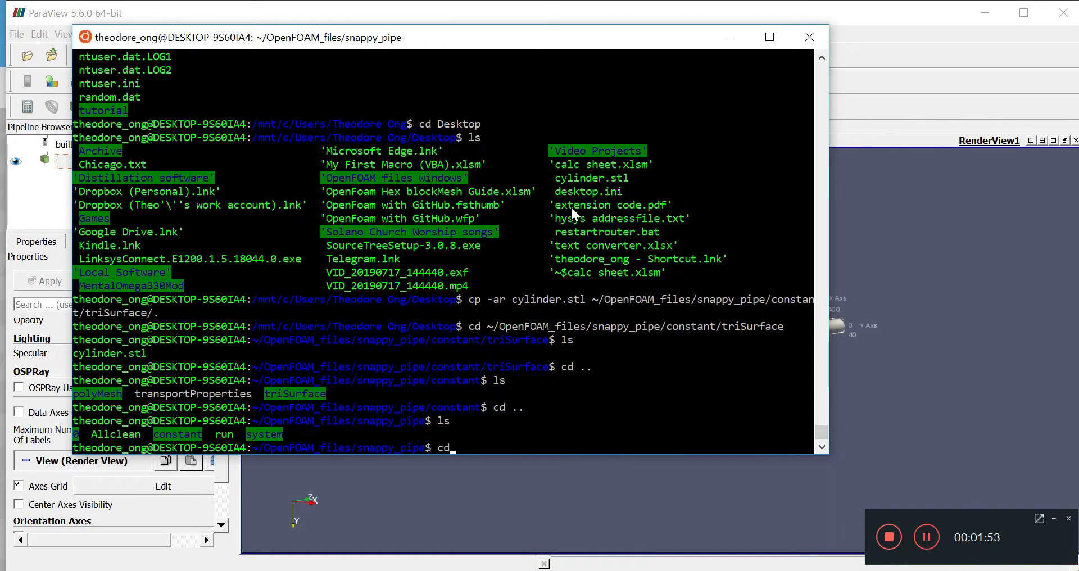
type("system")
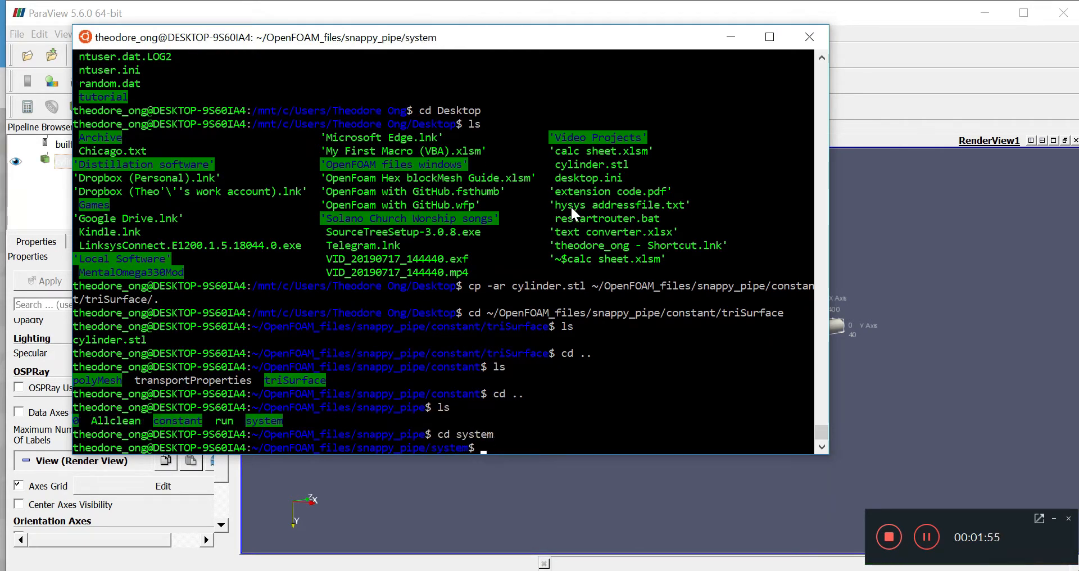
type("vi")
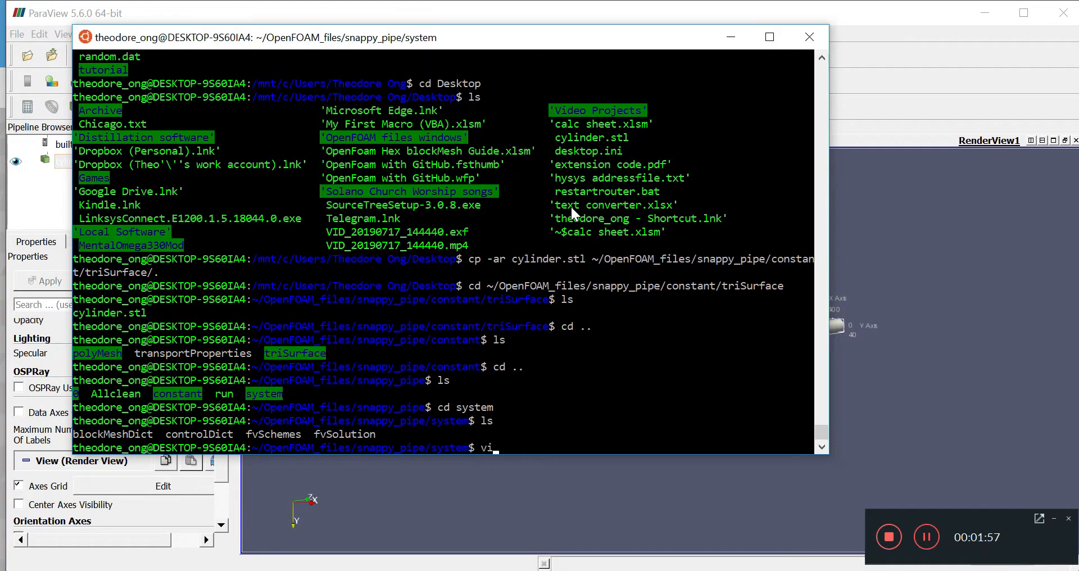
type("blockMeshDict")
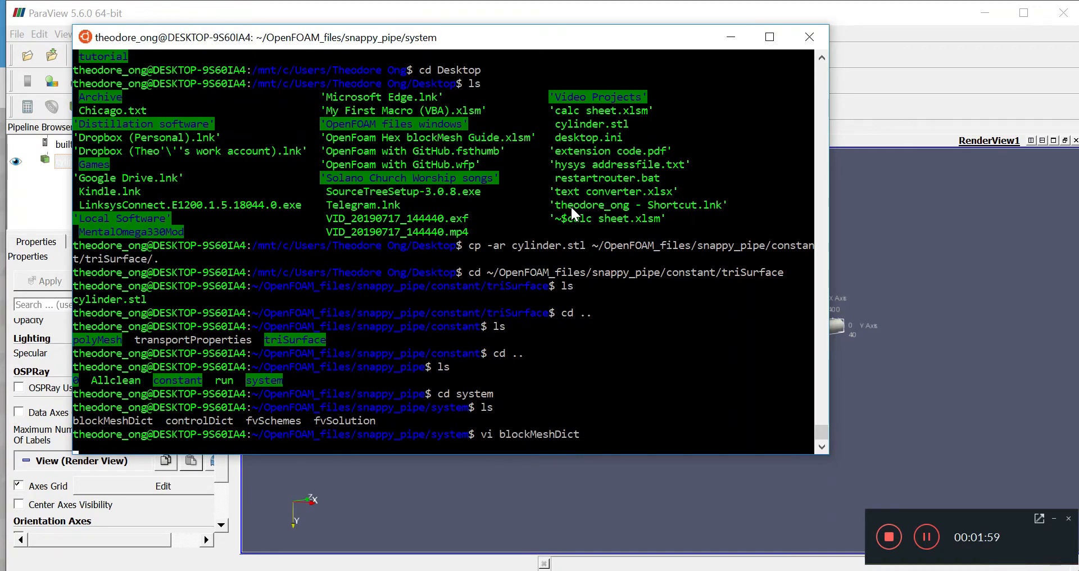
key("Return")
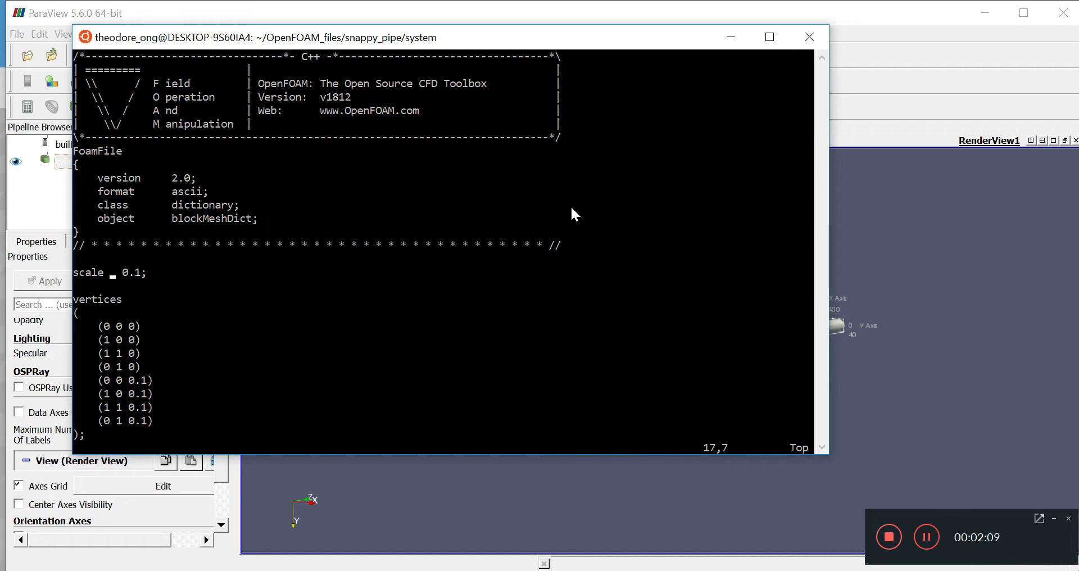
- Change the blockMeshDict scale from 0.1 to 1.0, leaving vertices and blocks untouched
key("i")
type("1.")
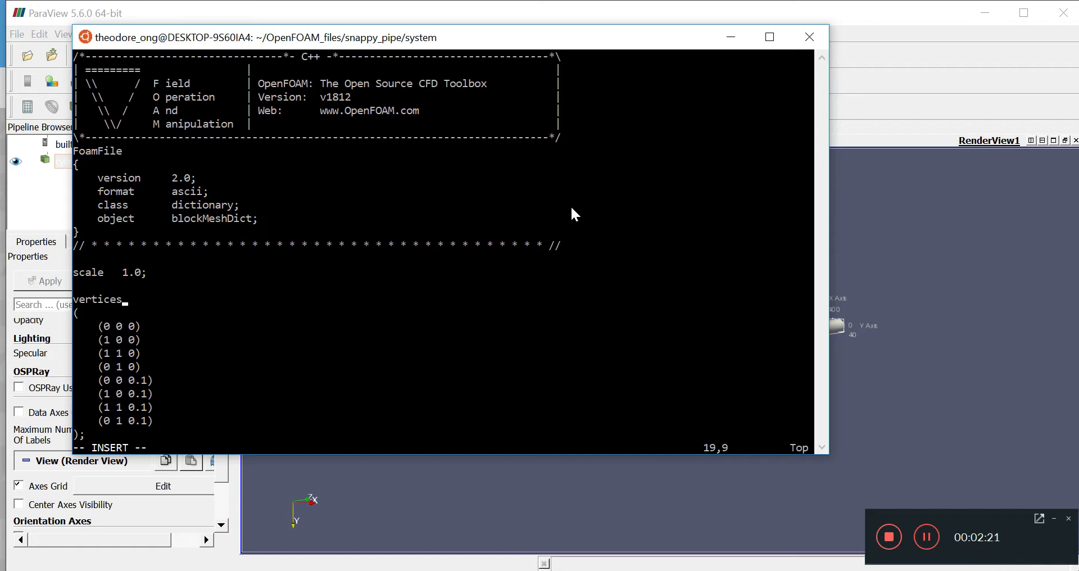
mouse_move(217, 212)
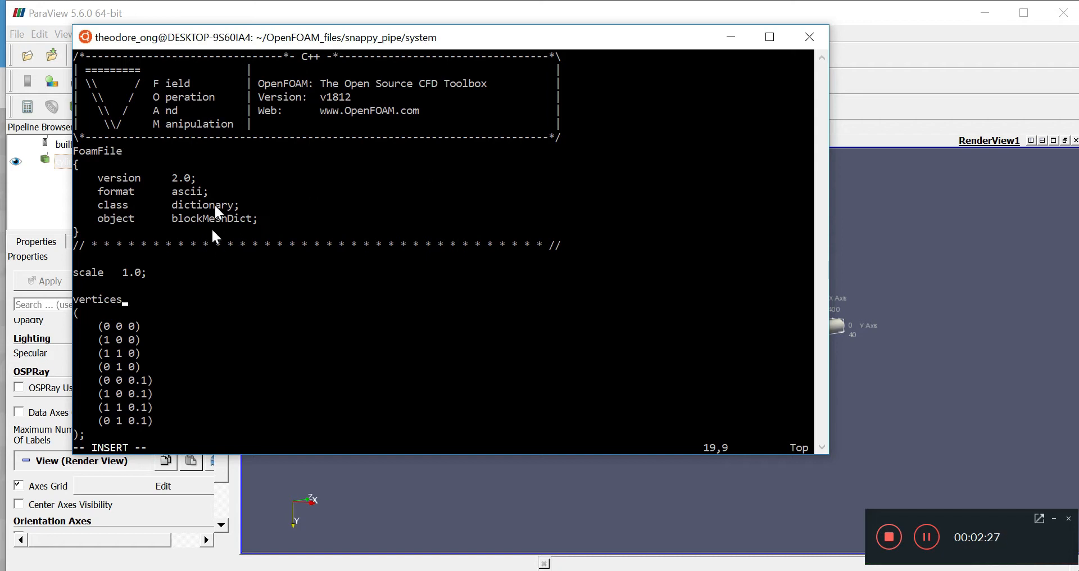
mouse_move(189, 384)
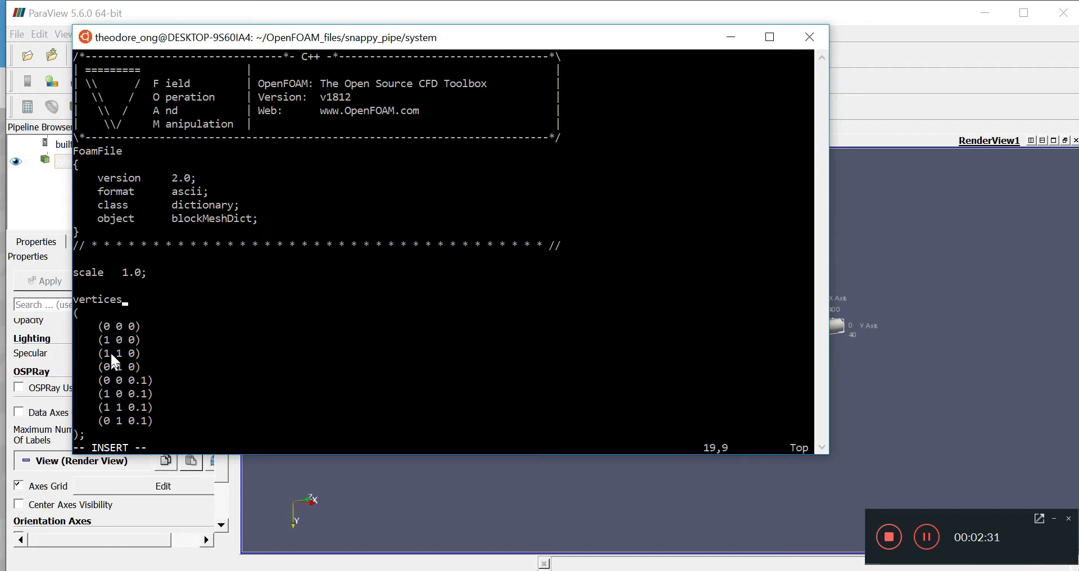
left_click(102, 326)
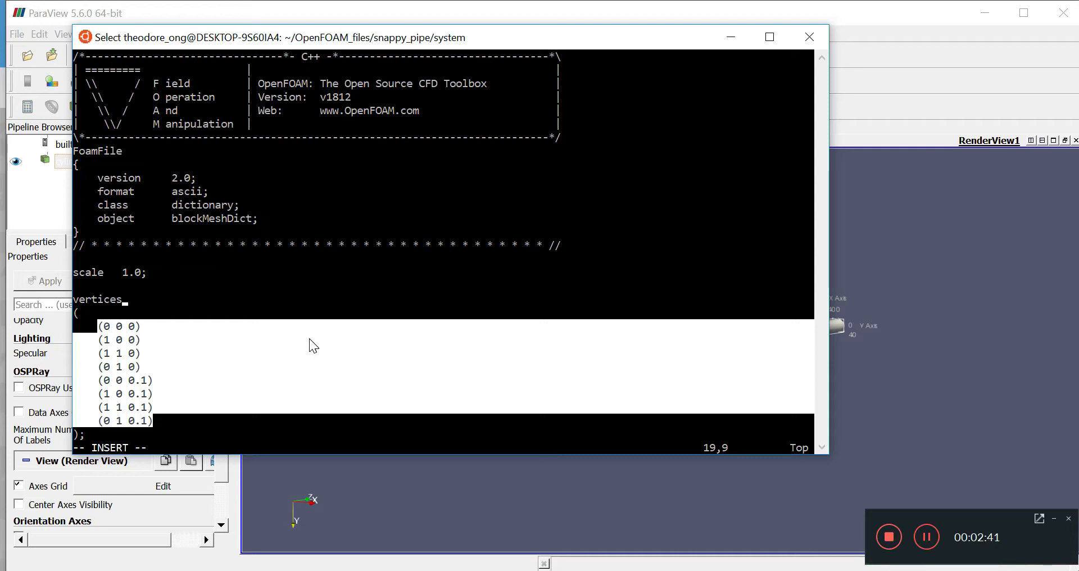
mouse_move(117, 275)
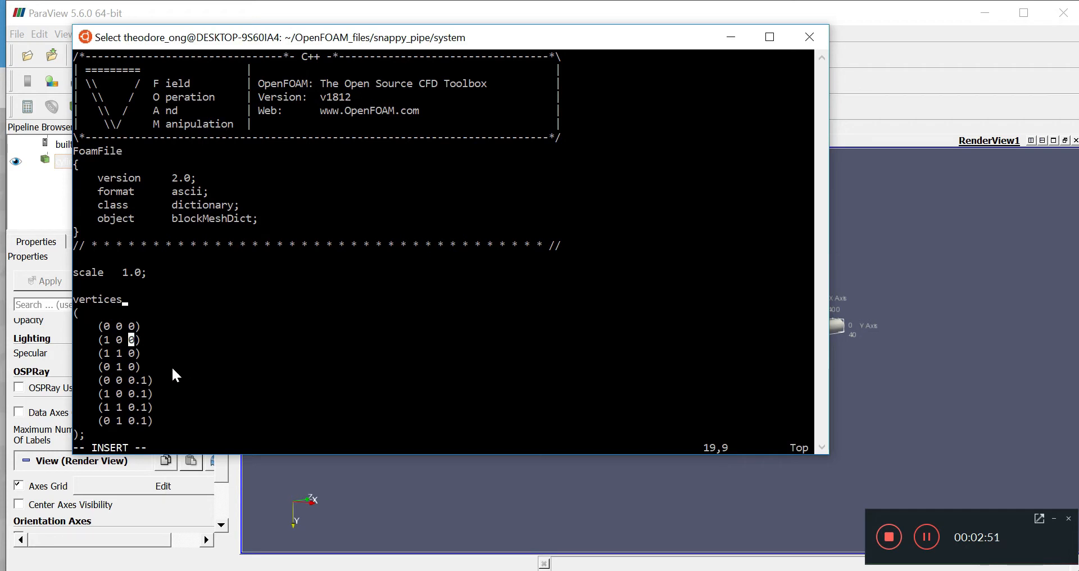
left_click(107, 406)
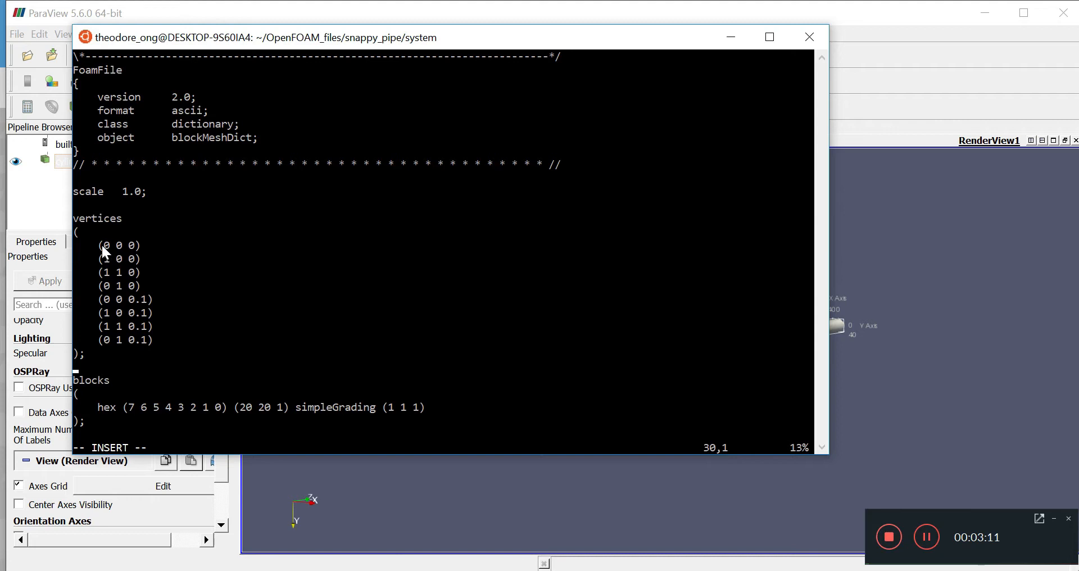
left_click_drag(103, 247, 157, 344)
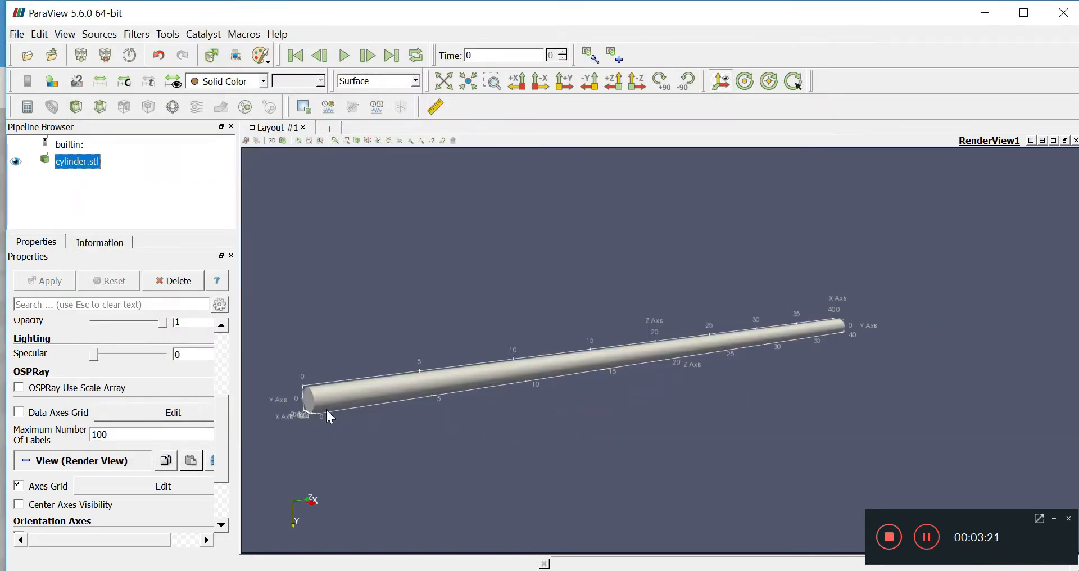
mouse_move(309, 434)
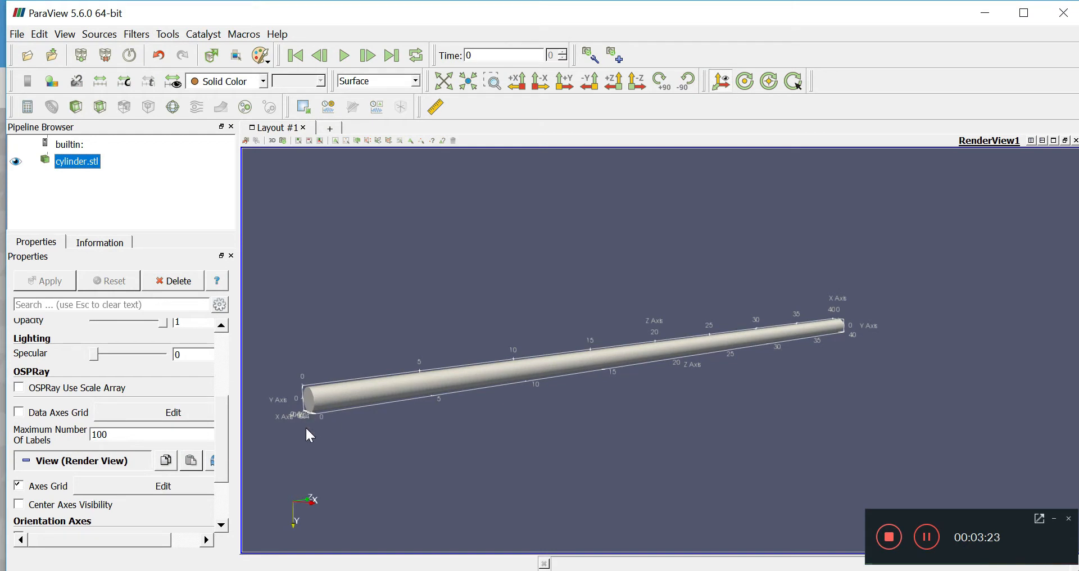
mouse_move(833, 327)
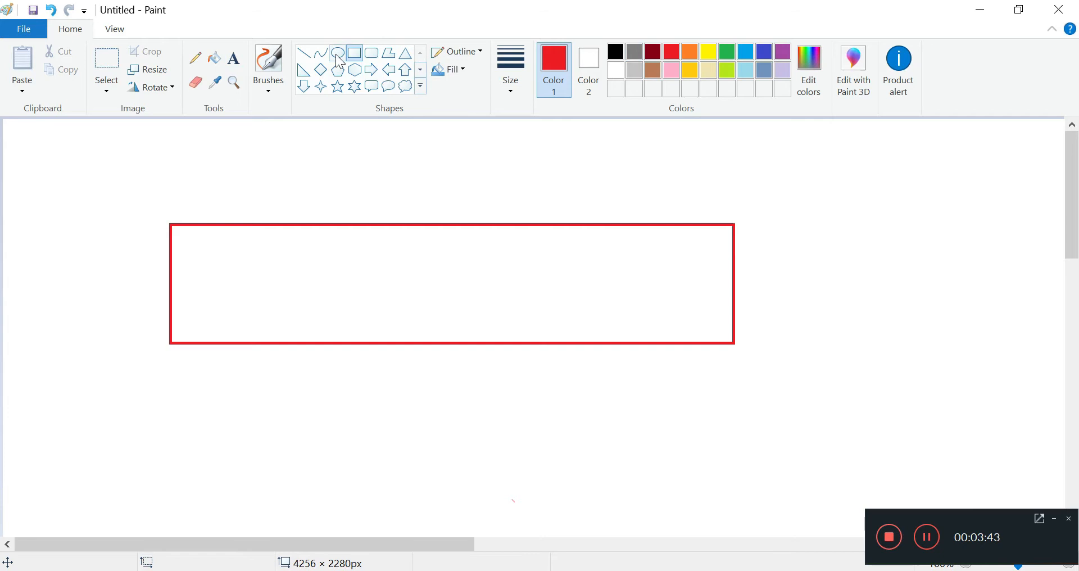
- Sketch a red cylinder in the rectangle: elliptical end, long parallel sides, curved far end
left_click_drag(210, 264, 224, 324)
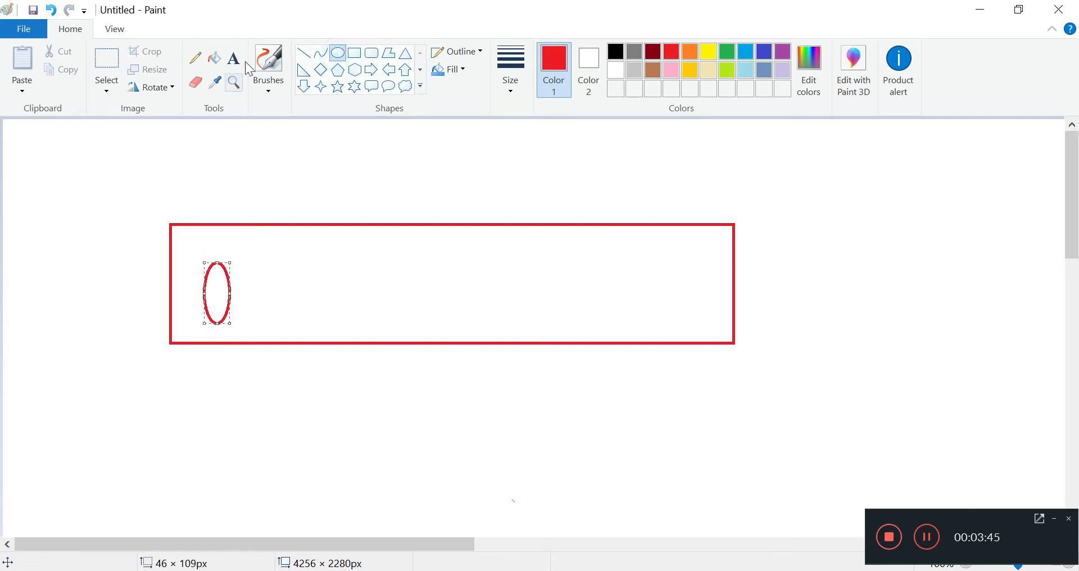
left_click_drag(211, 262, 377, 261)
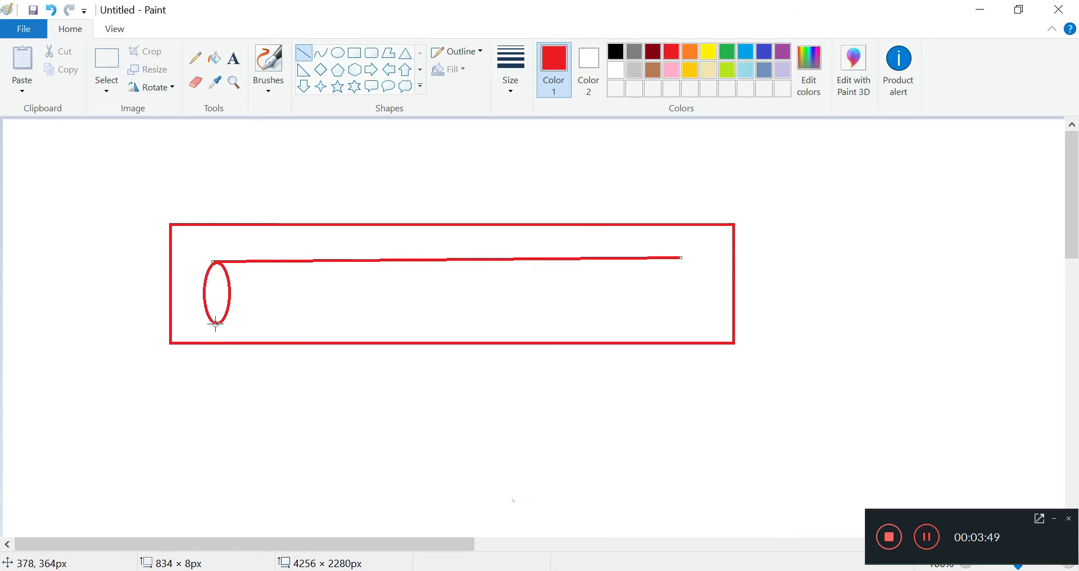
left_click_drag(217, 322, 678, 315)
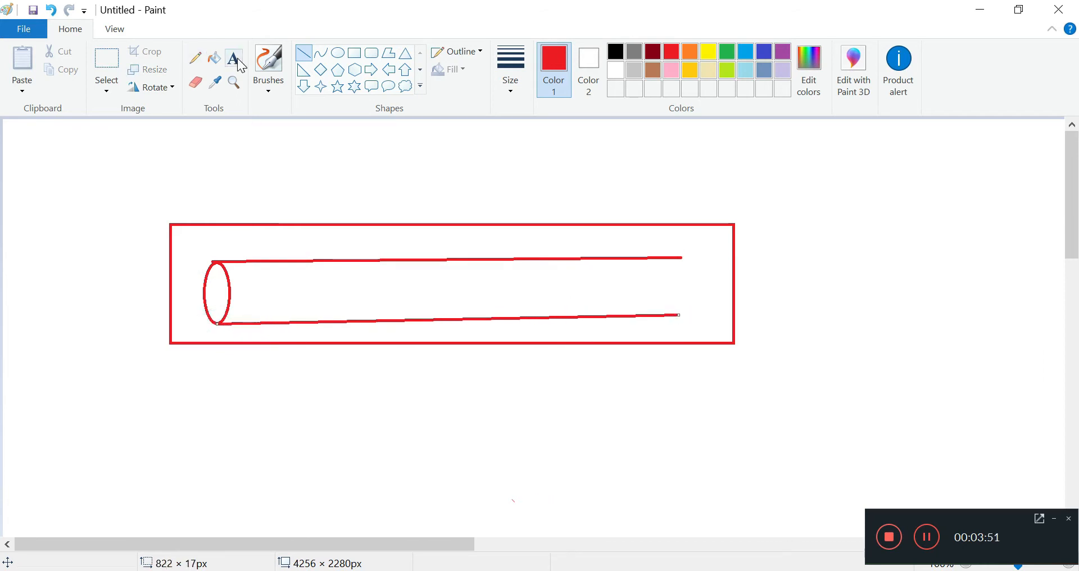
left_click(268, 62)
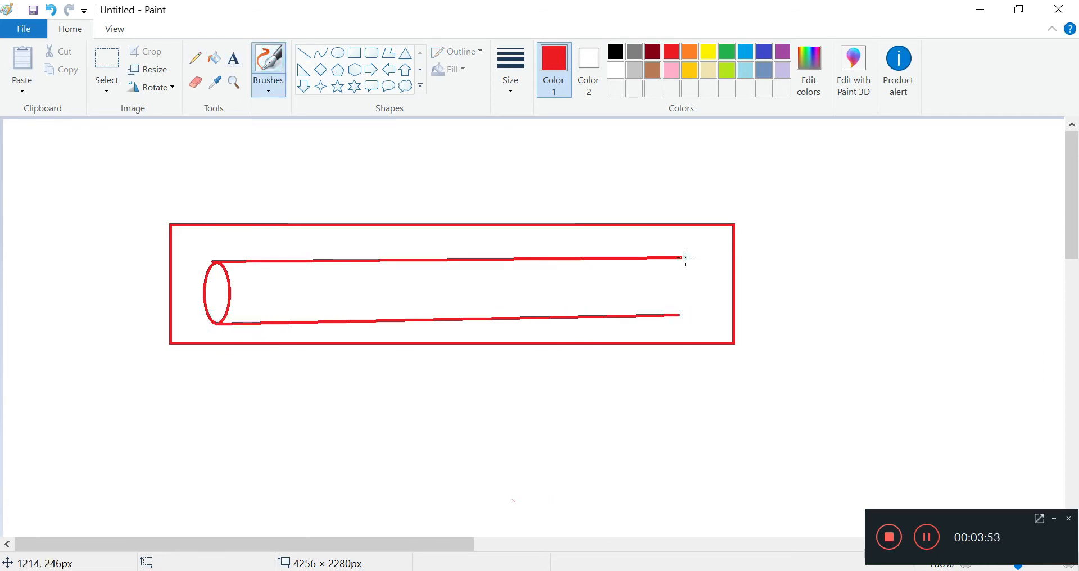
left_click_drag(680, 258, 677, 316)
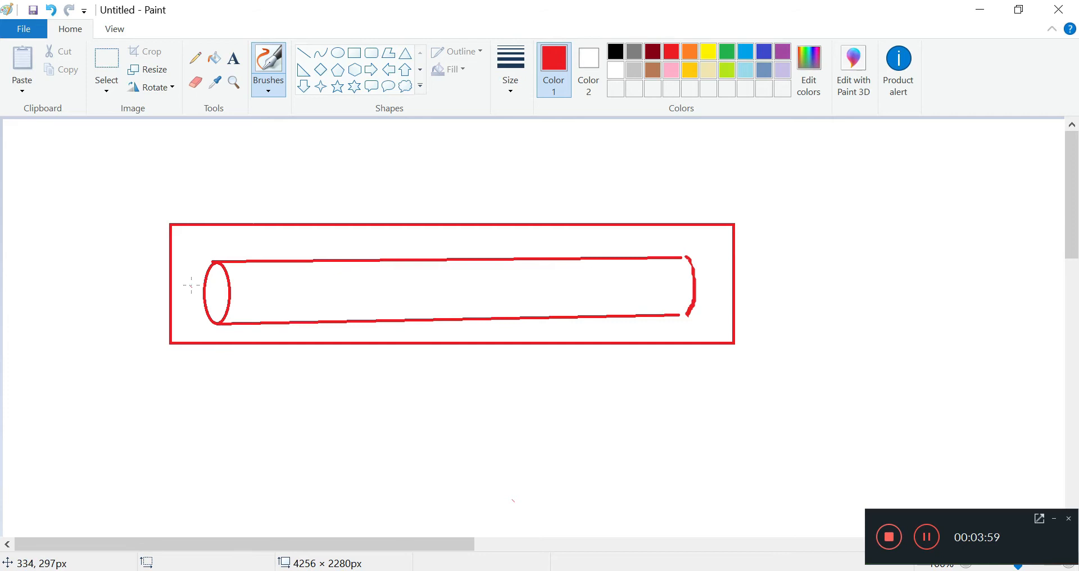
mouse_move(192, 283)
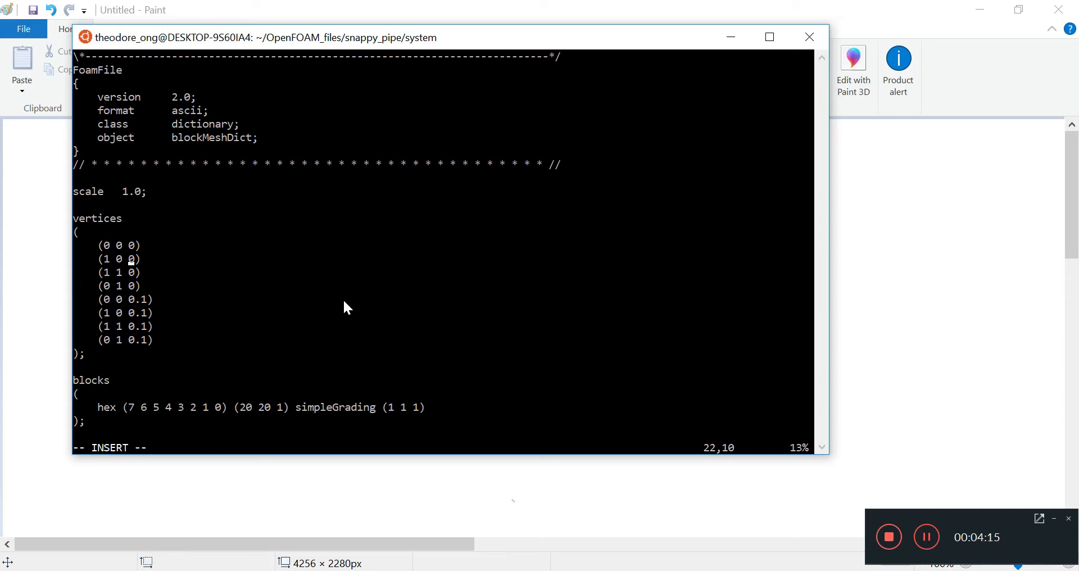
- Overwrite the vertex z values: -1.0 for the bottom four, 41.0 for the top four
key("up")
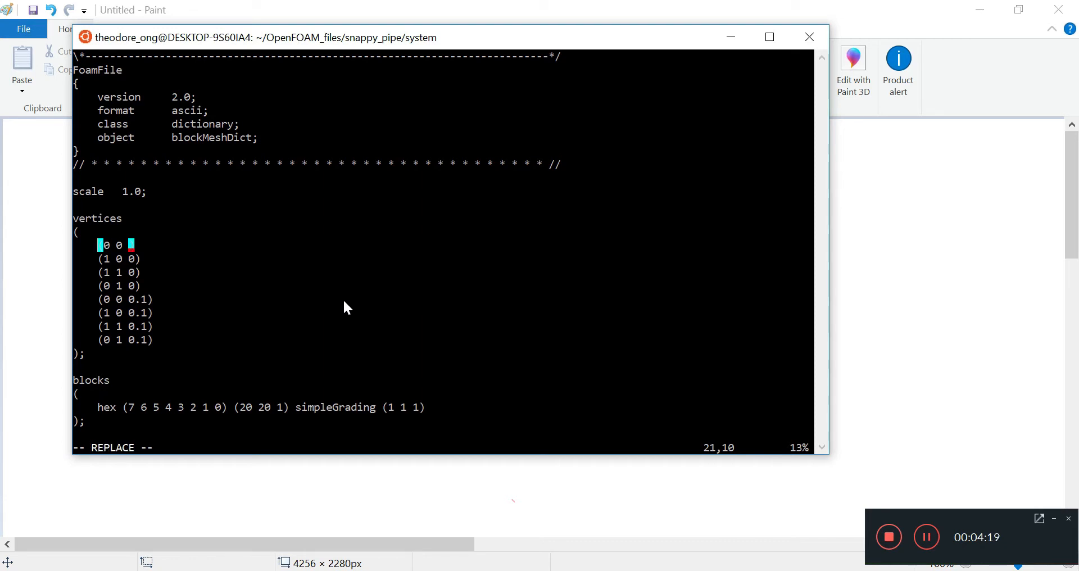
type("-1")
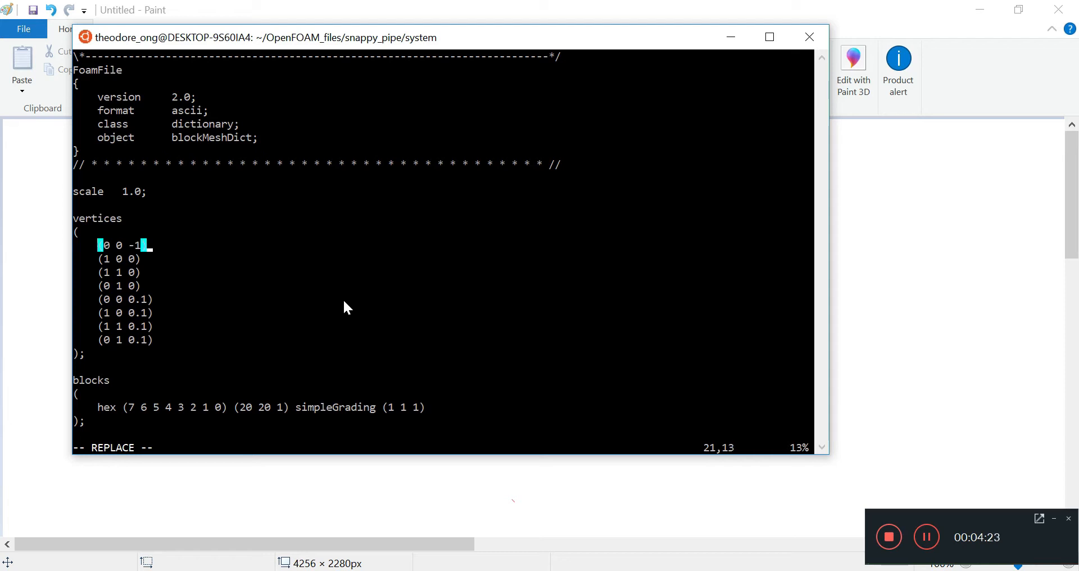
key("Insert")
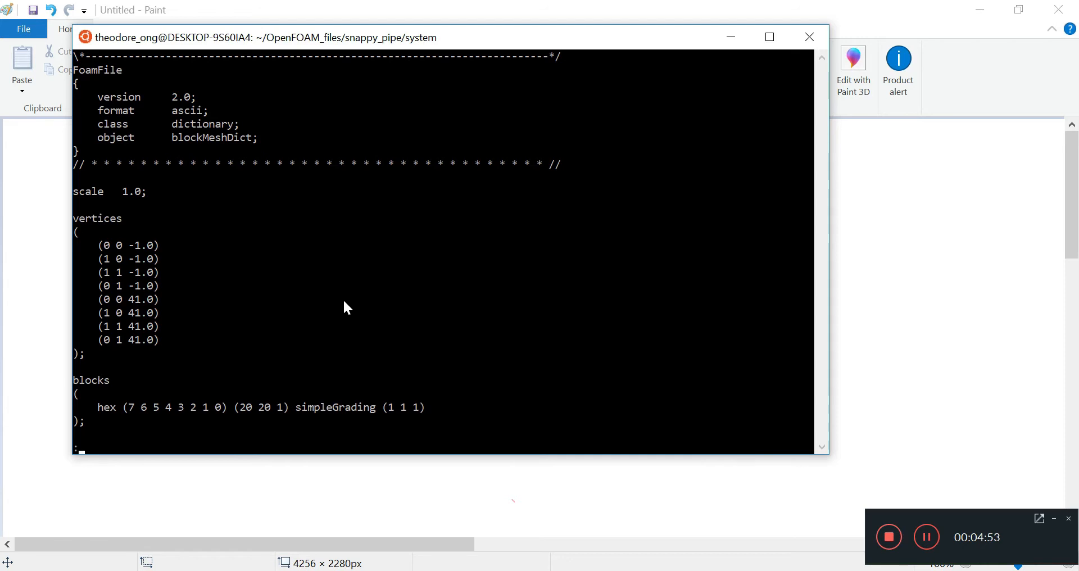
type("w")
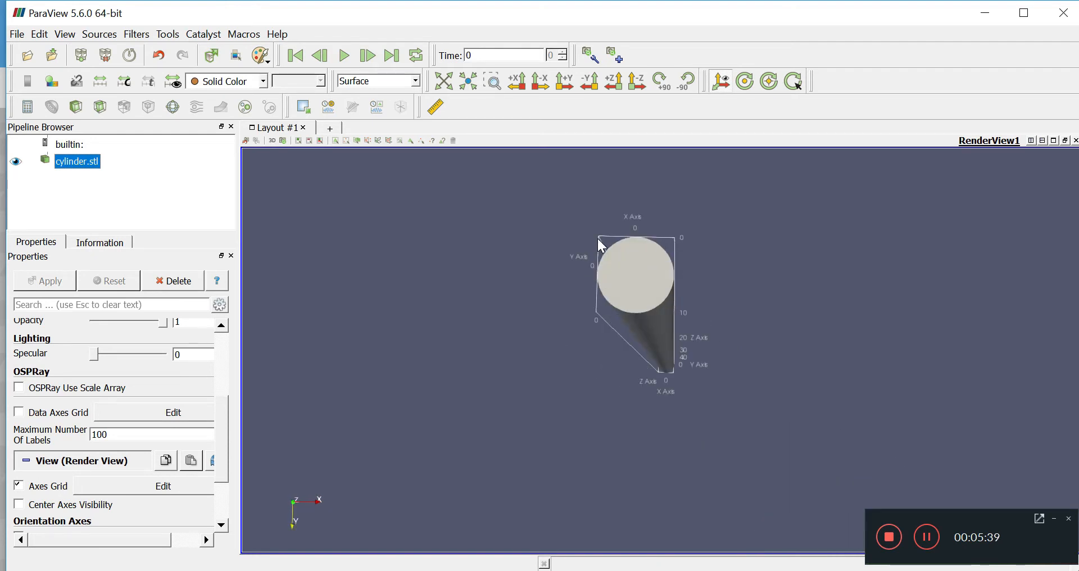
mouse_move(748, 245)
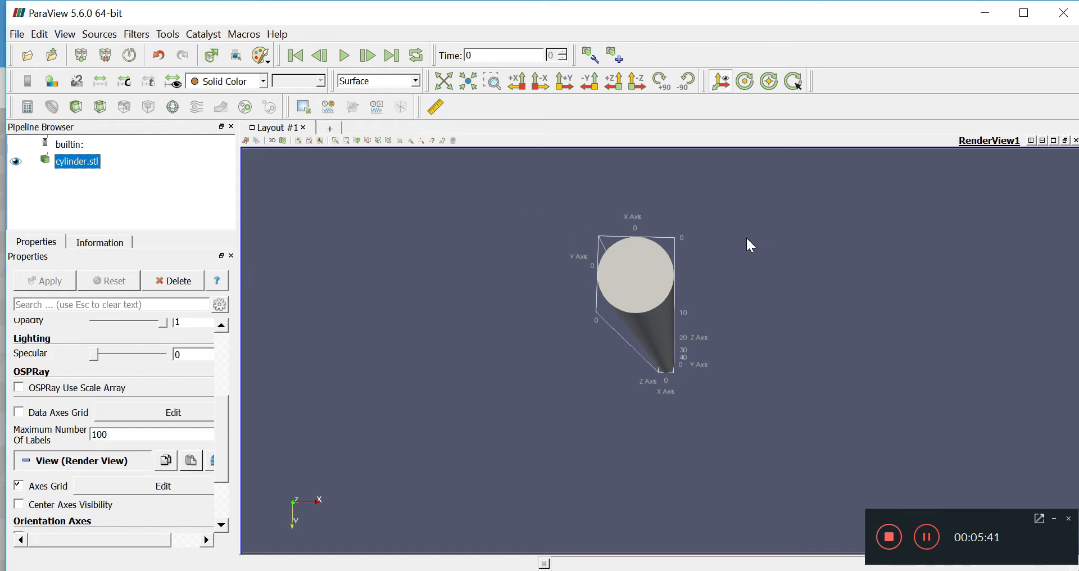
mouse_move(671, 403)
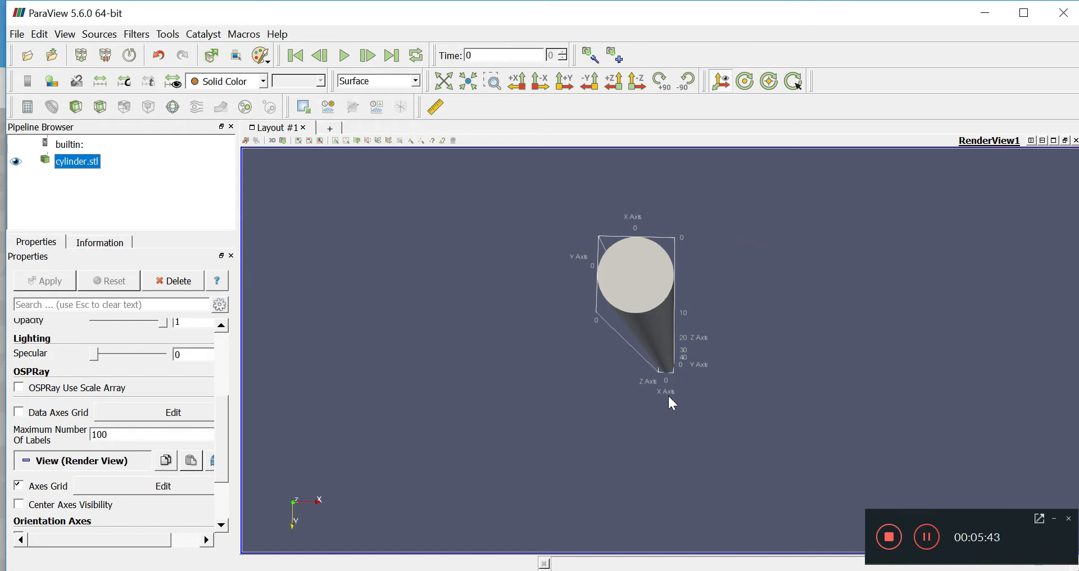
mouse_move(654, 303)
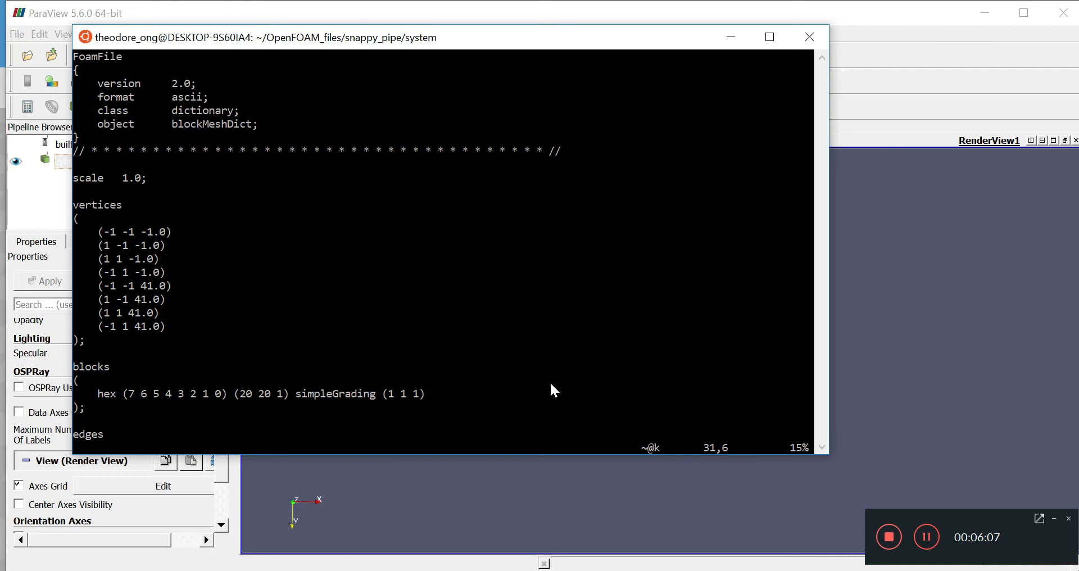
scroll("down", 3)
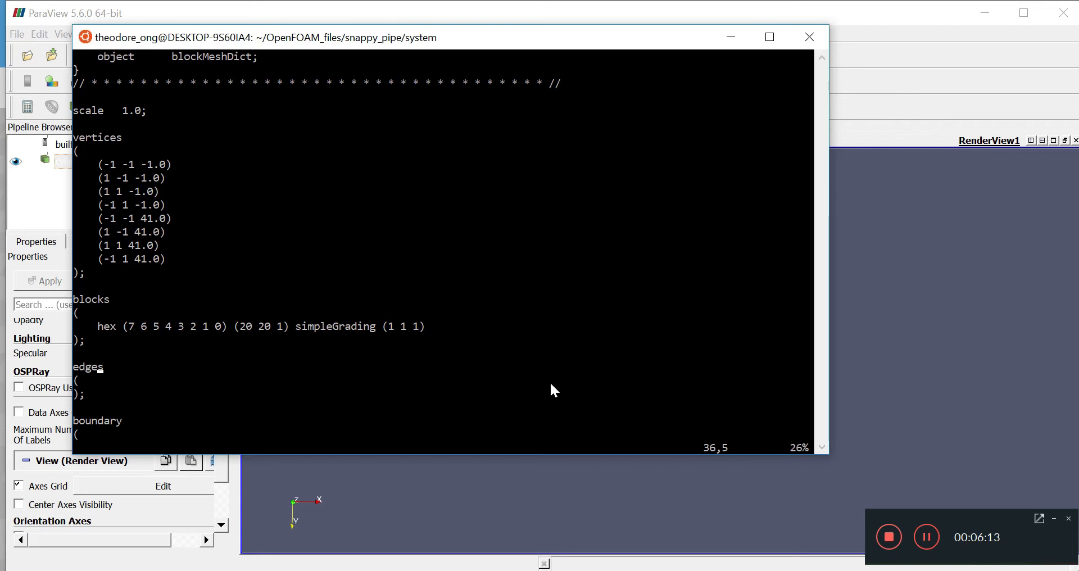
scroll("down", 3)
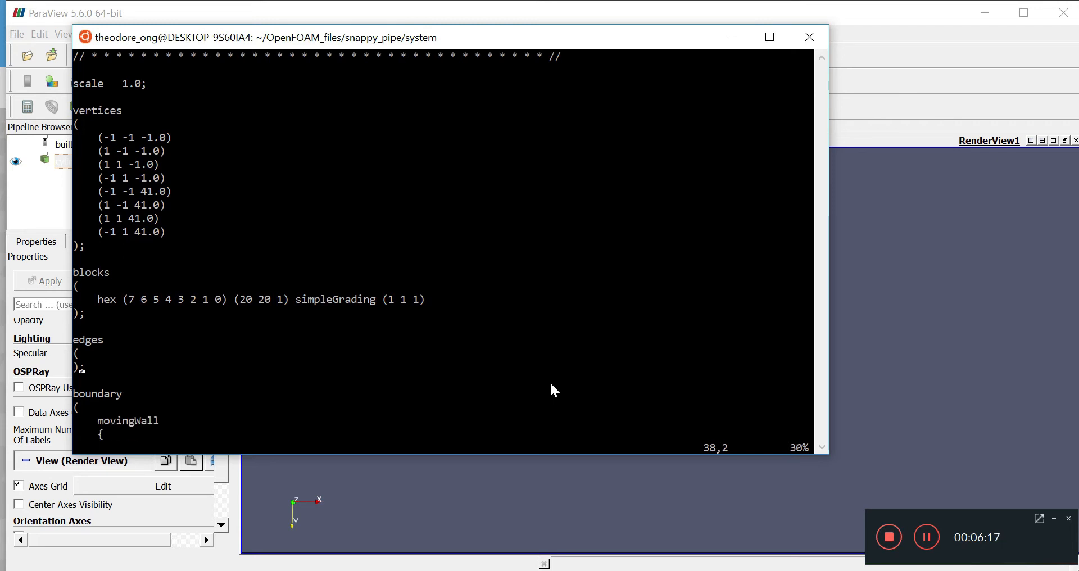
scroll("down", 3)
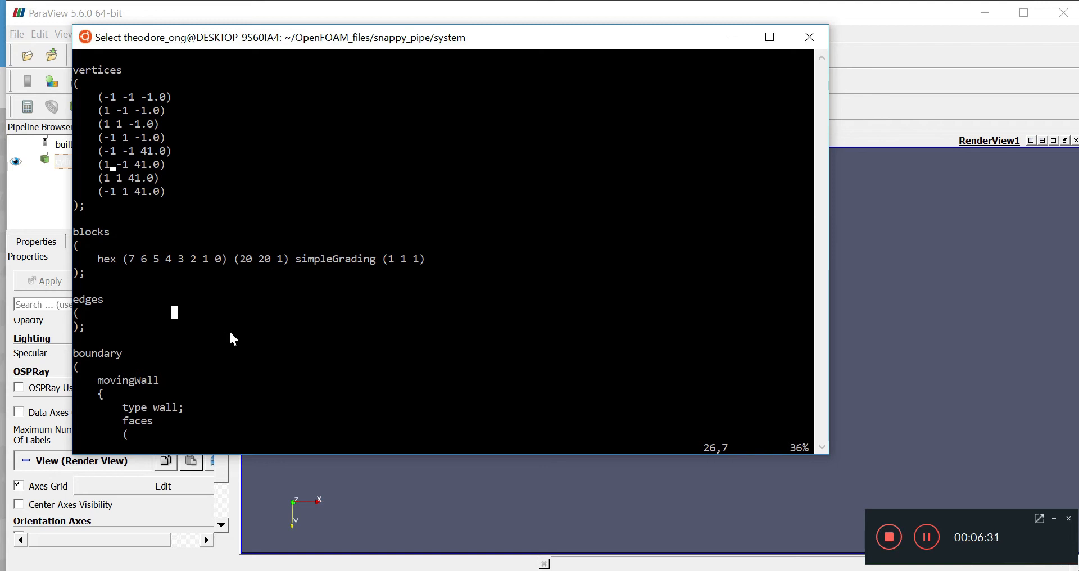
mouse_move(783, 570)
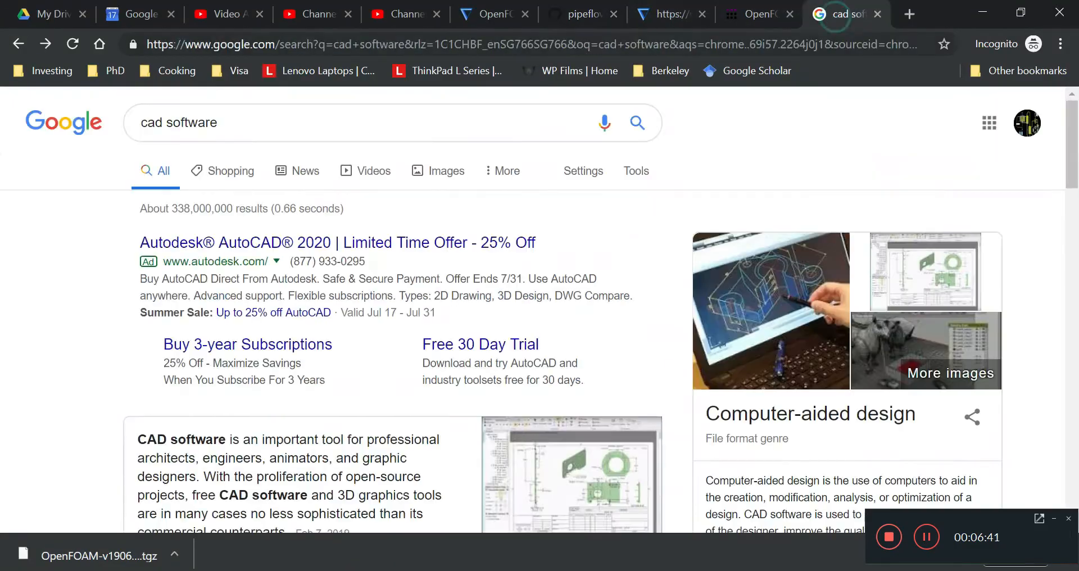
- Switch to the cfd.direct blockMesh guide tab and scroll to Figure 5.4
left_click(482, 44)
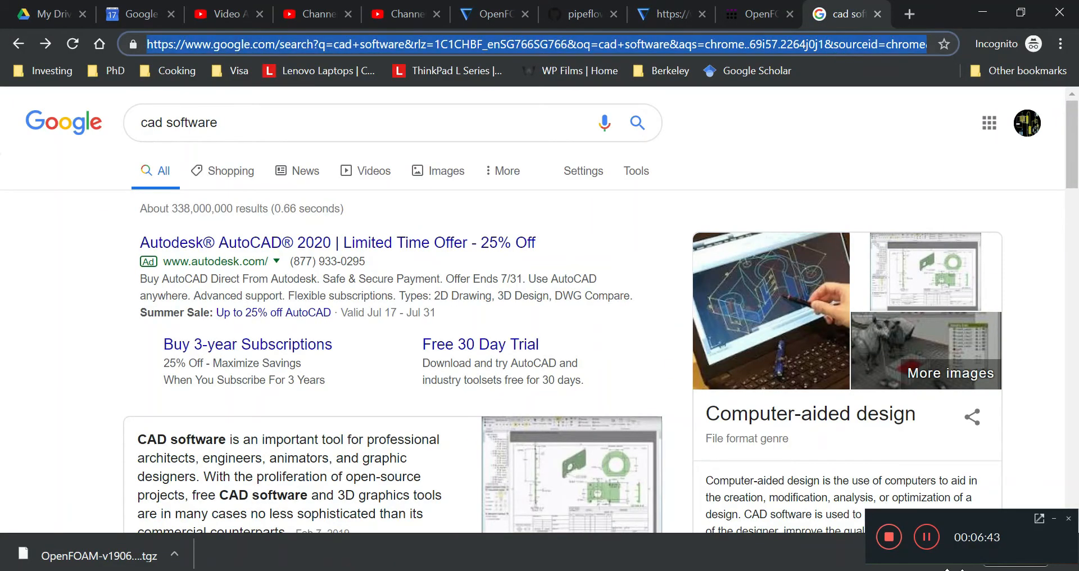
left_click(757, 14)
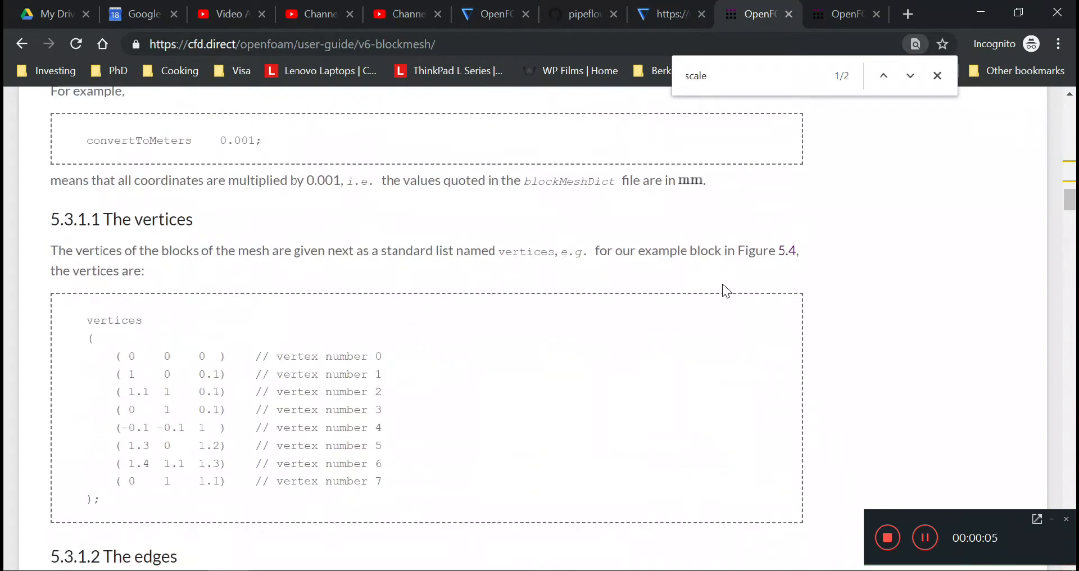
scroll("down", 3)
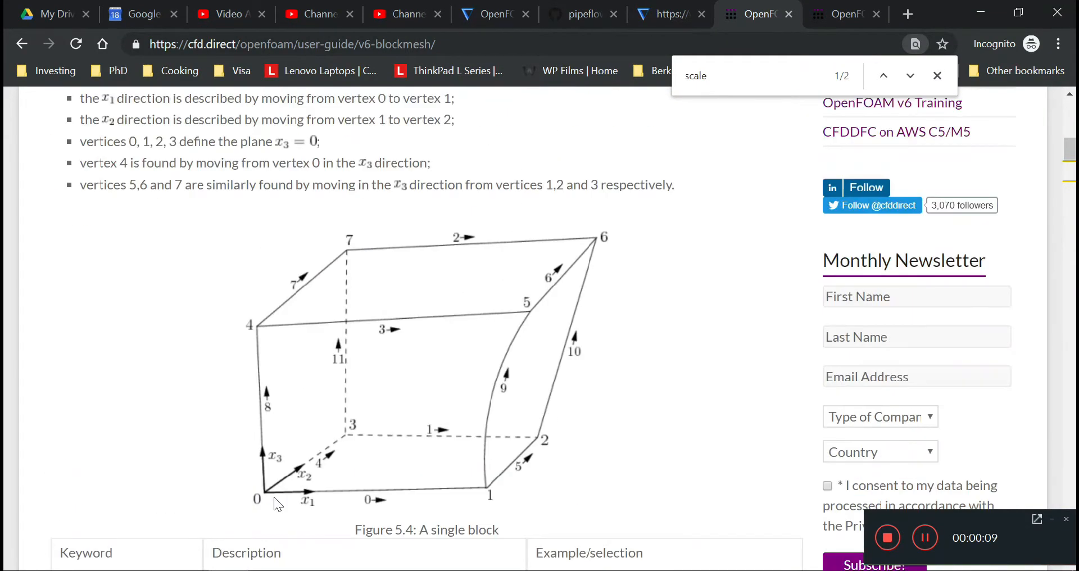
mouse_move(260, 502)
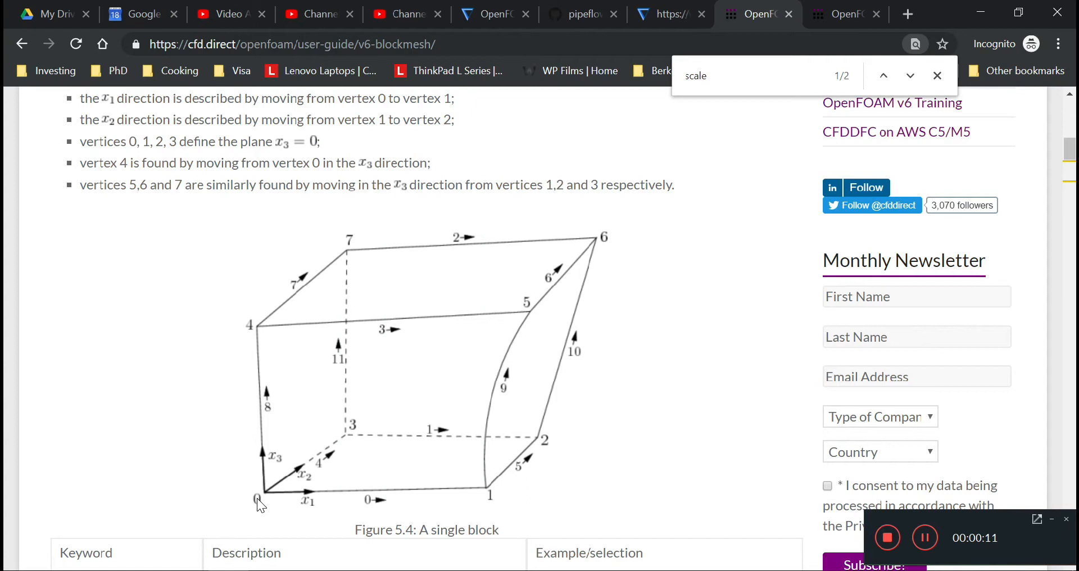
mouse_move(485, 503)
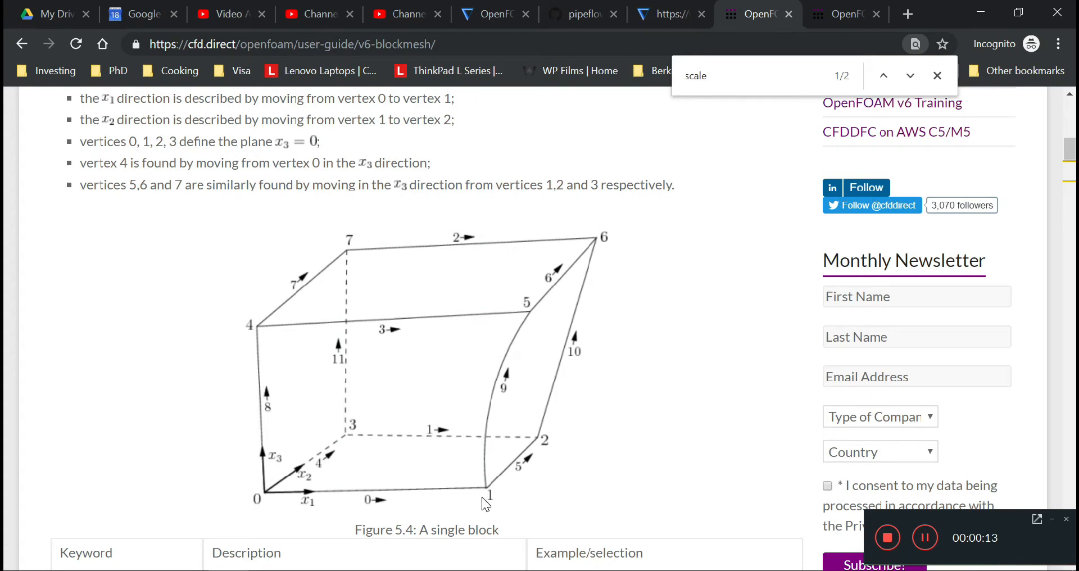
mouse_move(544, 443)
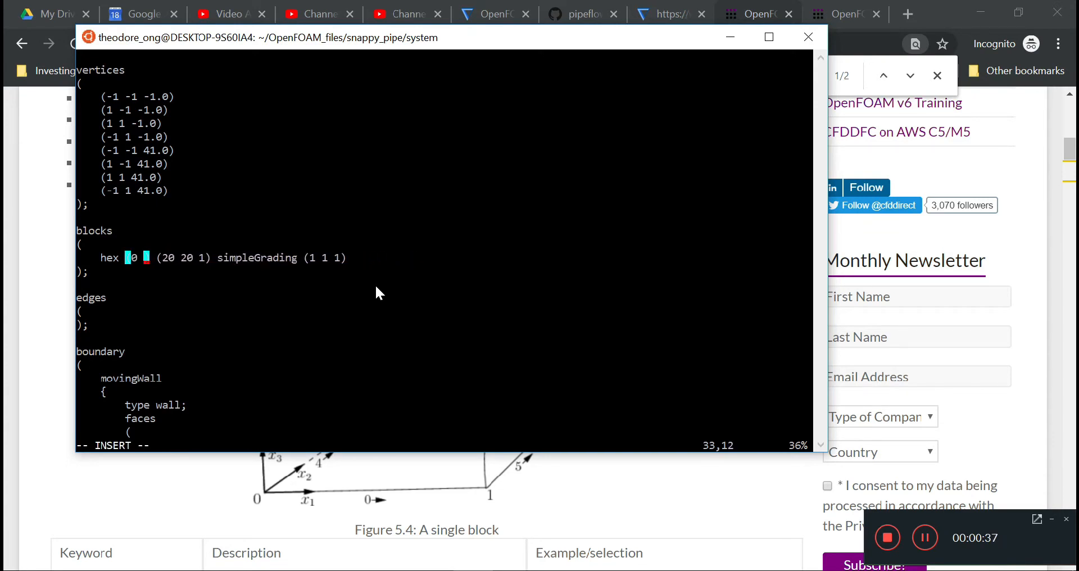
- Set the hex block's vertex order to (0 1 2 3 4 5 6 7) and save
type("1 2 3 4 5 6 7")
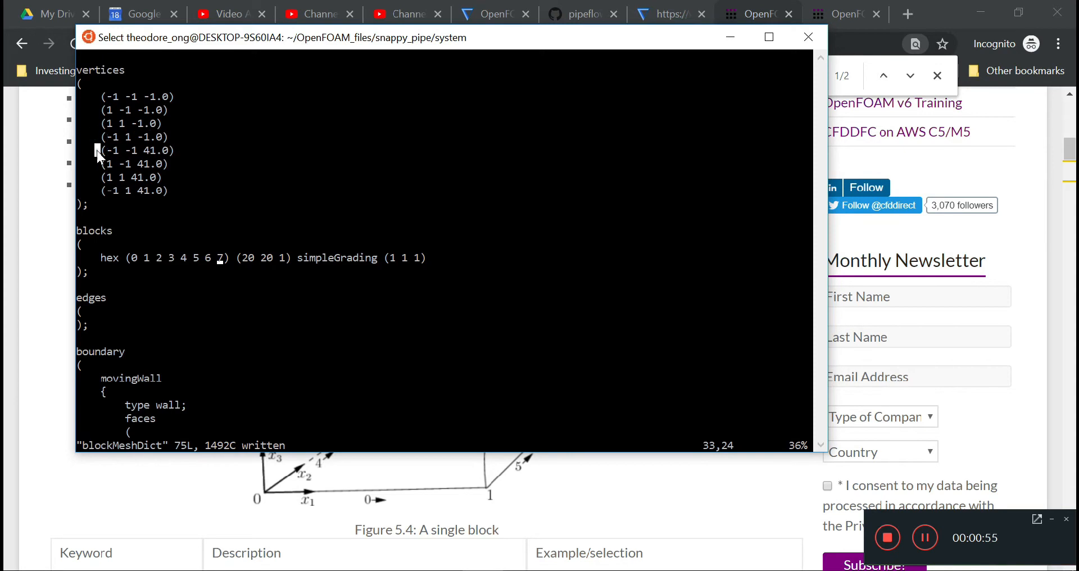
double_click(134, 150)
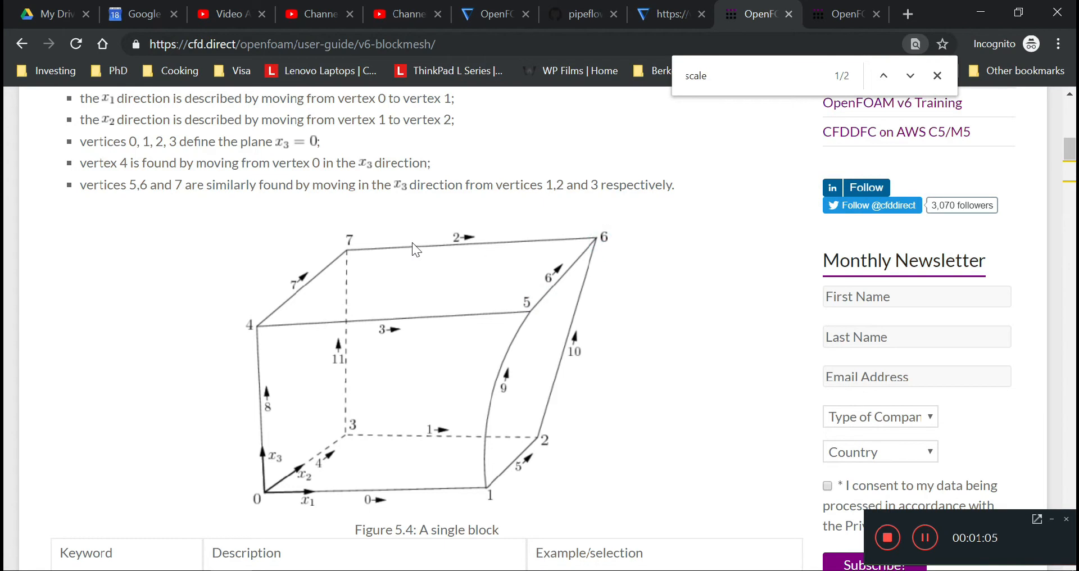
mouse_move(292, 511)
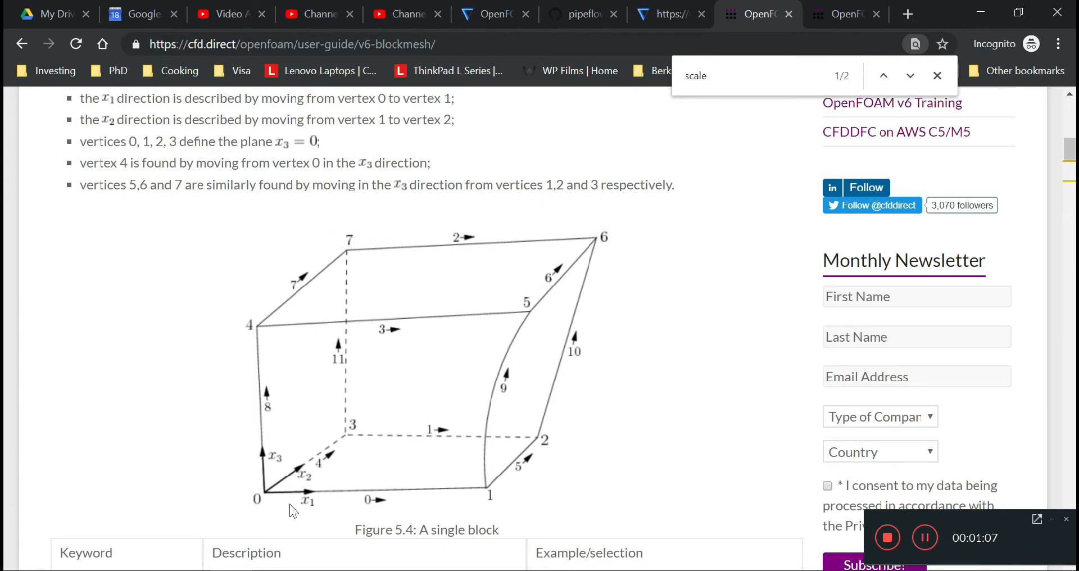
left_click(255, 324)
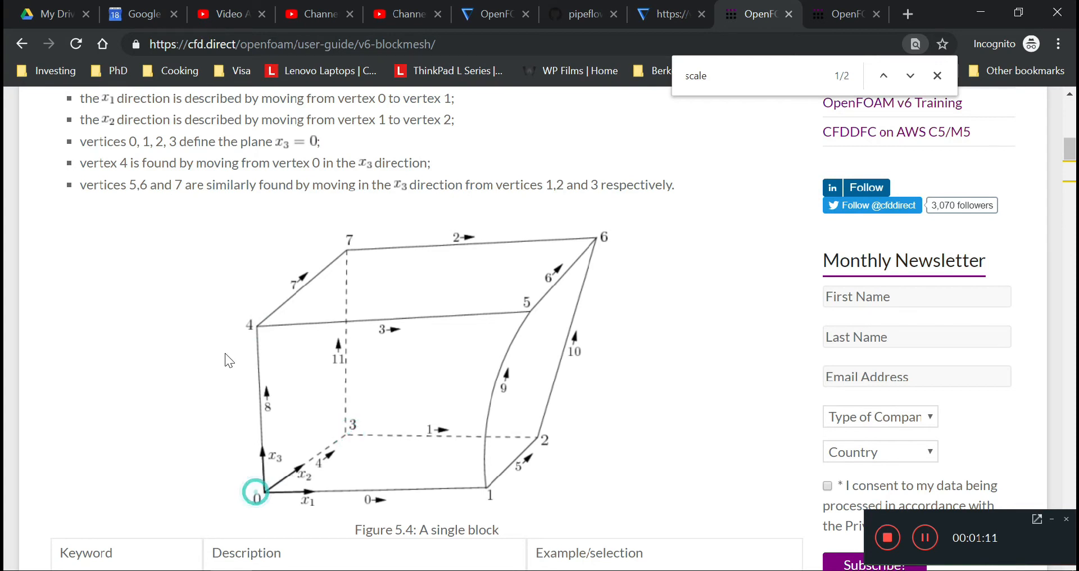
mouse_move(419, 324)
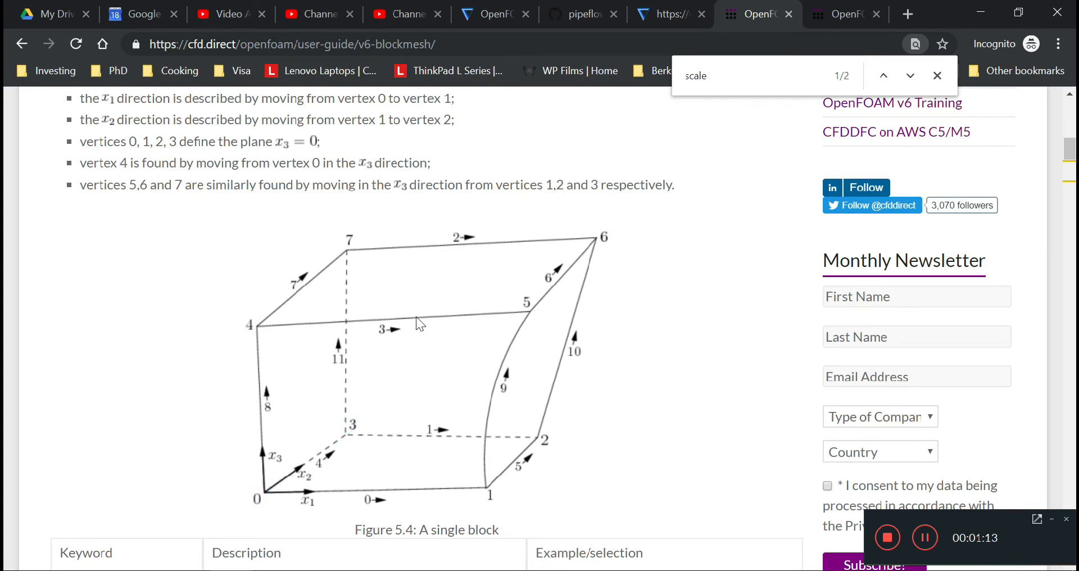
mouse_move(334, 254)
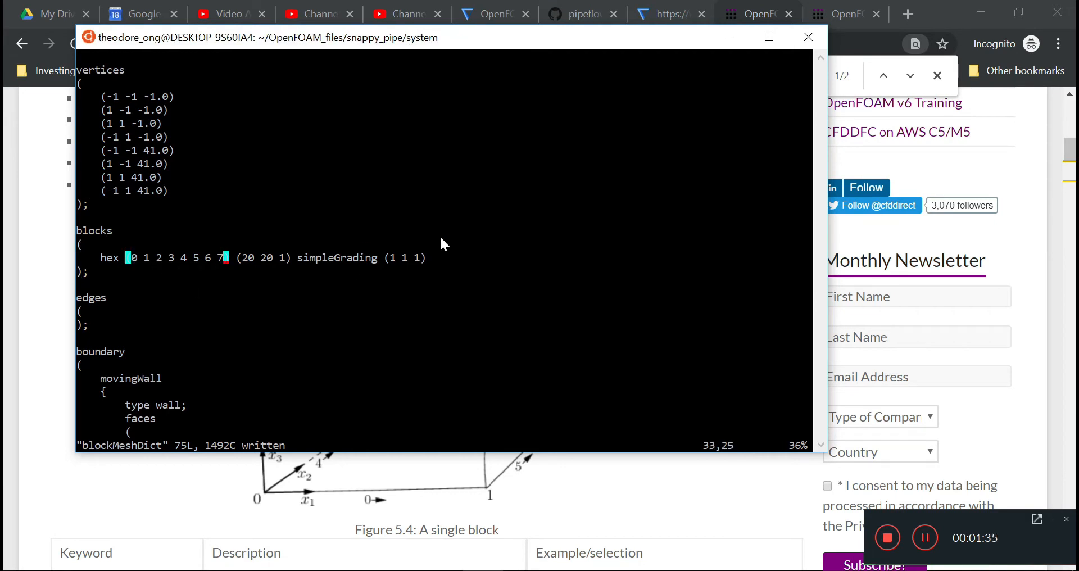
- Replace the block's cell counts (20 20 1) with (100 100 500) and save
key("i")
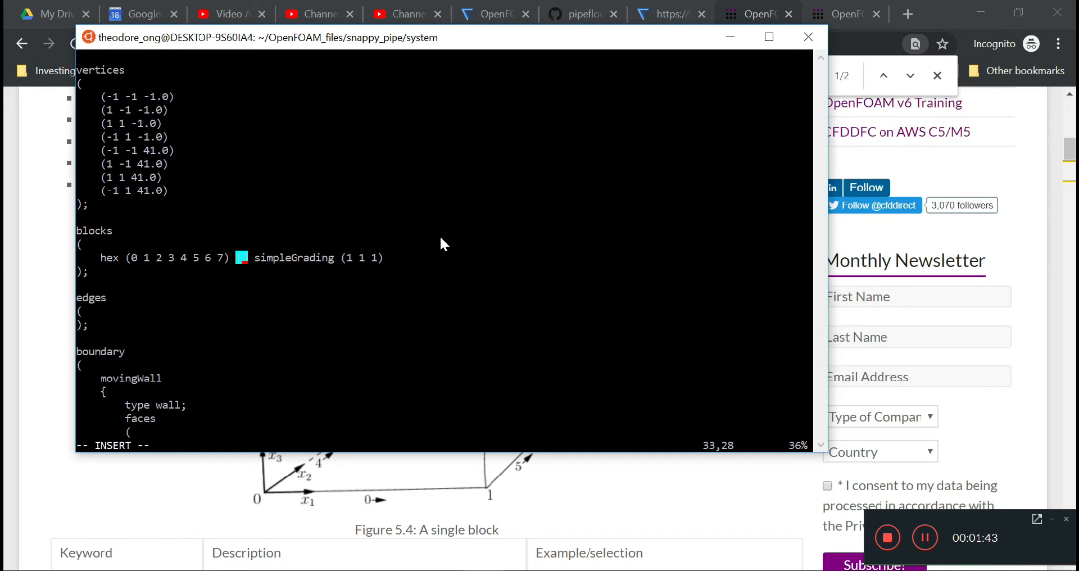
type("100")
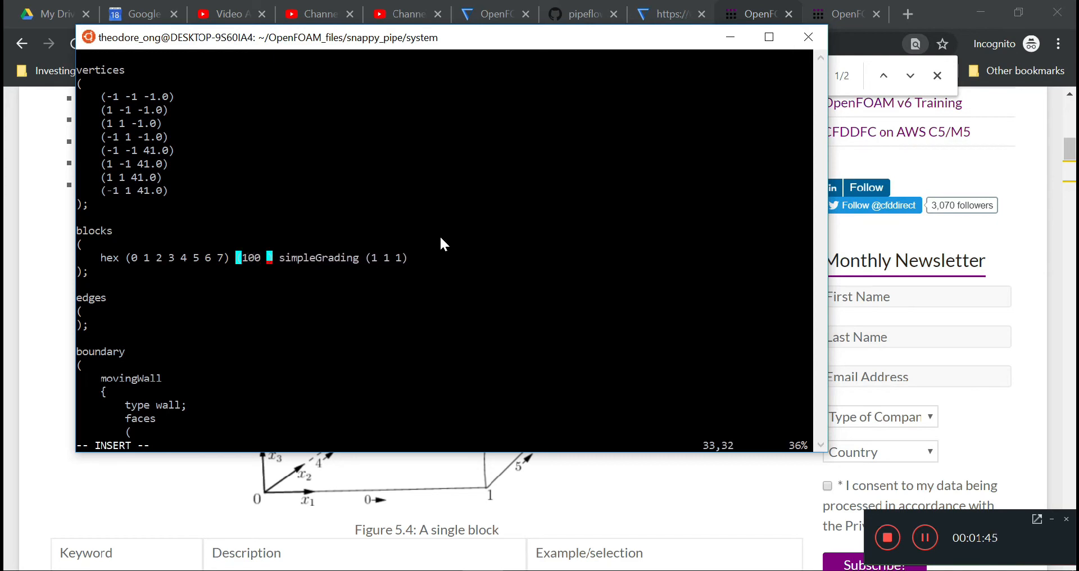
type("100")
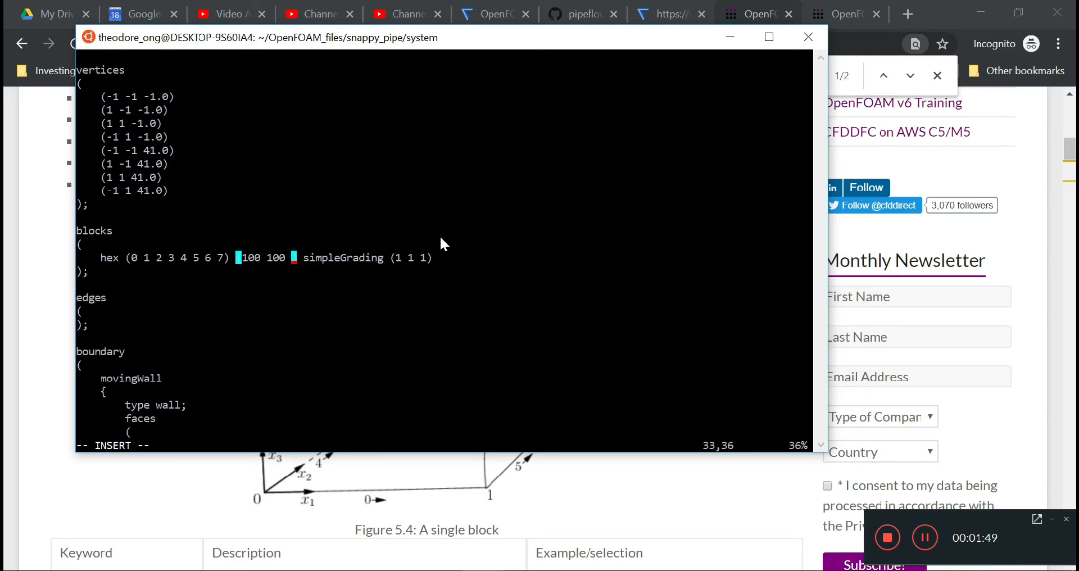
type("500")
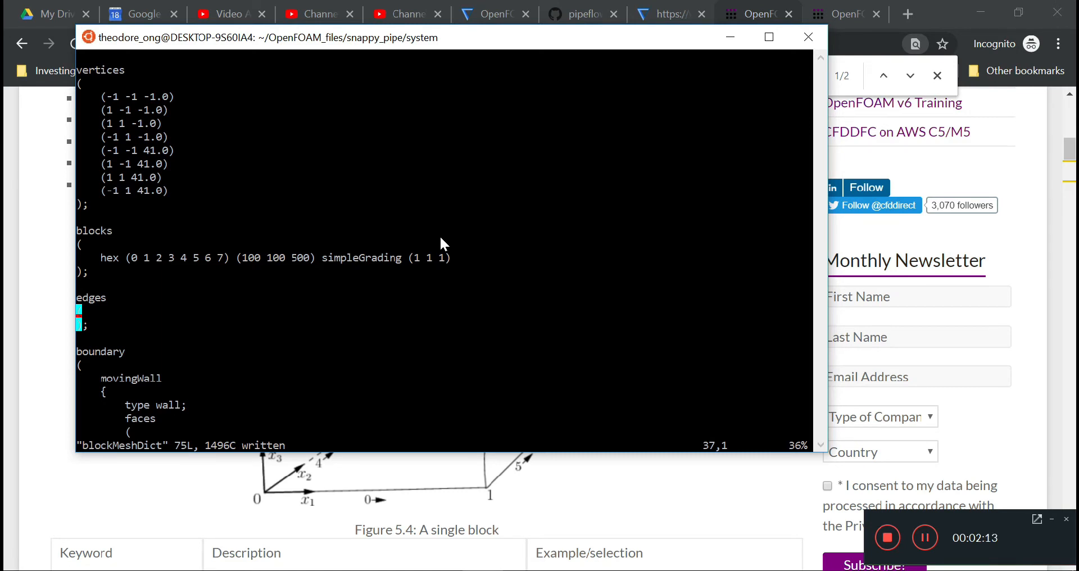
scroll("down", 3)
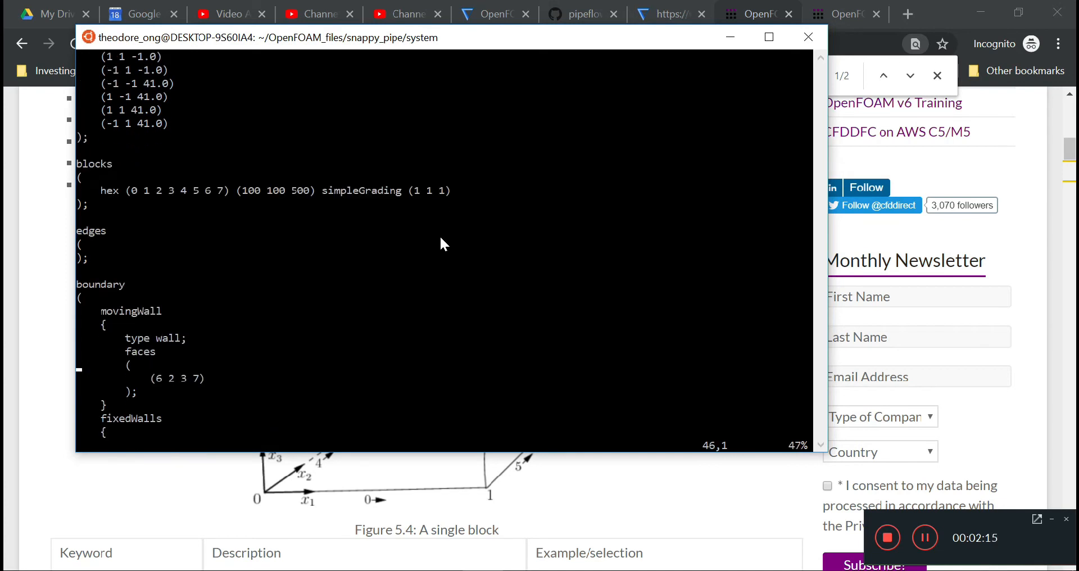
- Change movingWall and fixedWalls from type wall to type patch, then save and quit
scroll("down", 3)
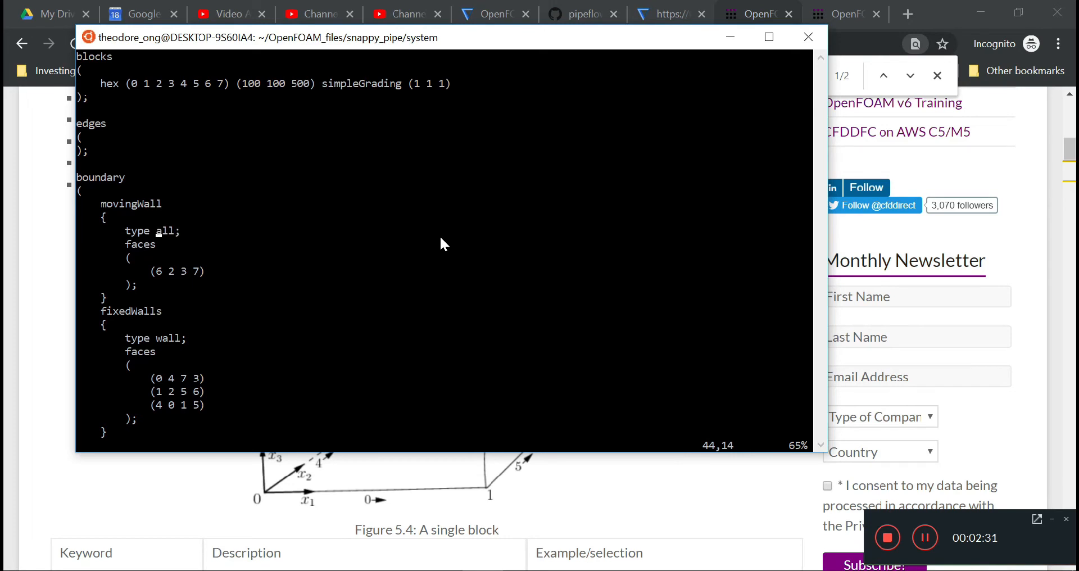
type("ltch")
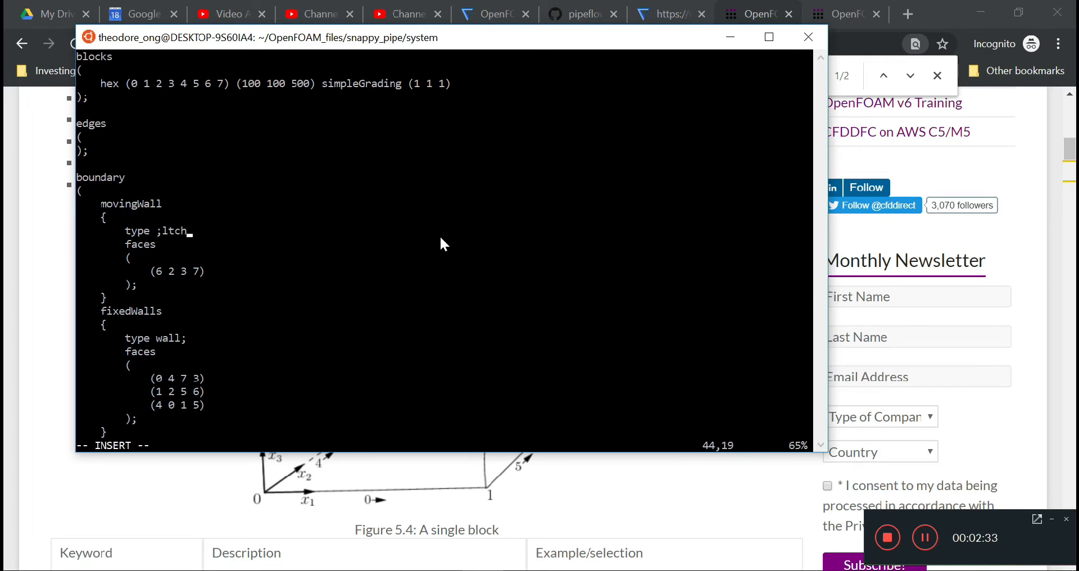
type("pa")
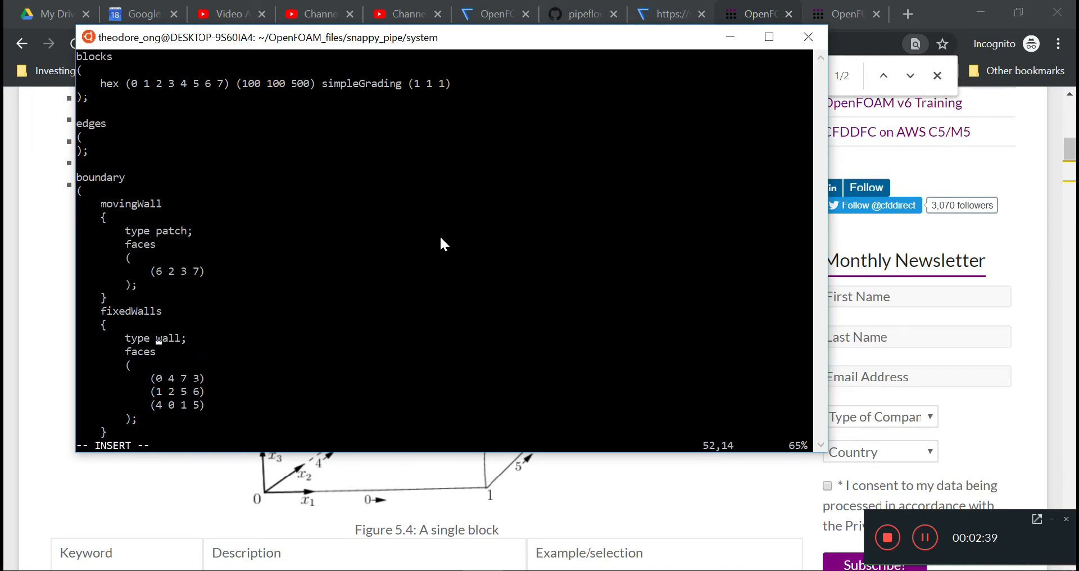
type("patch")
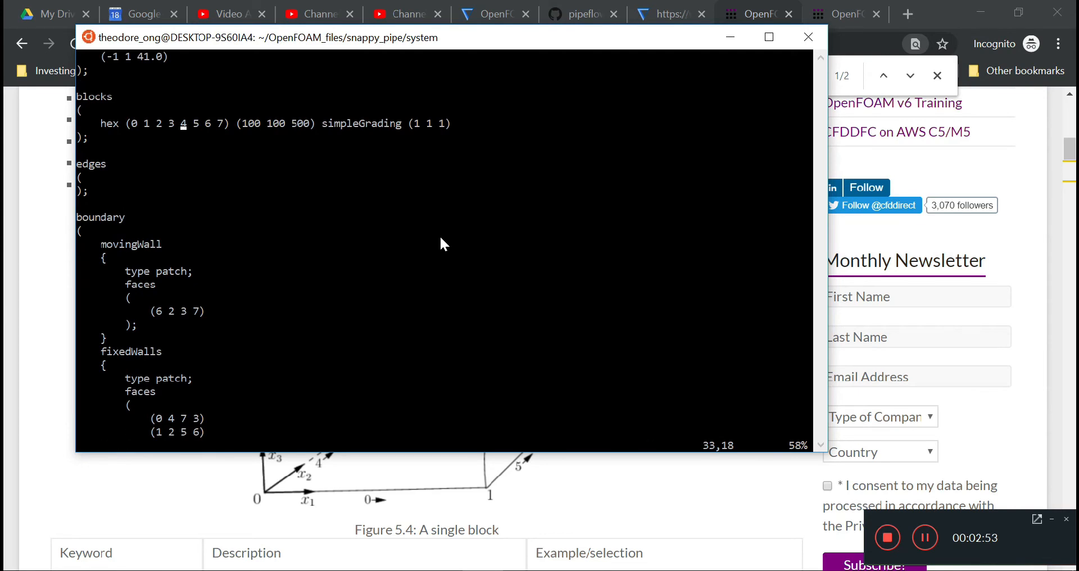
type(":wq")
type("ls")
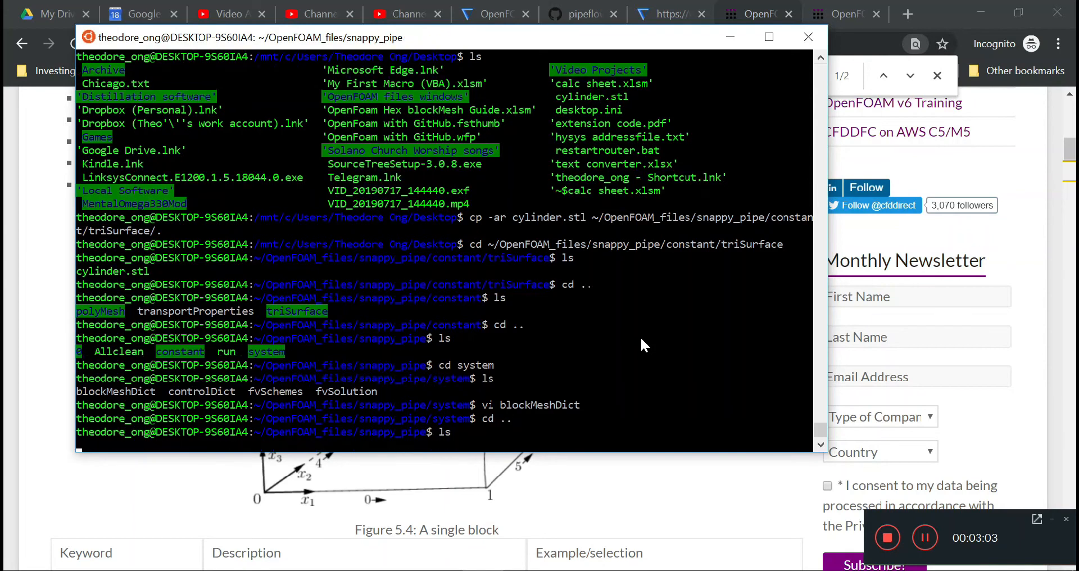
- Run blockMesh to generate the 5,000,000-cell box mesh and list the case folder
type("blockMesh")
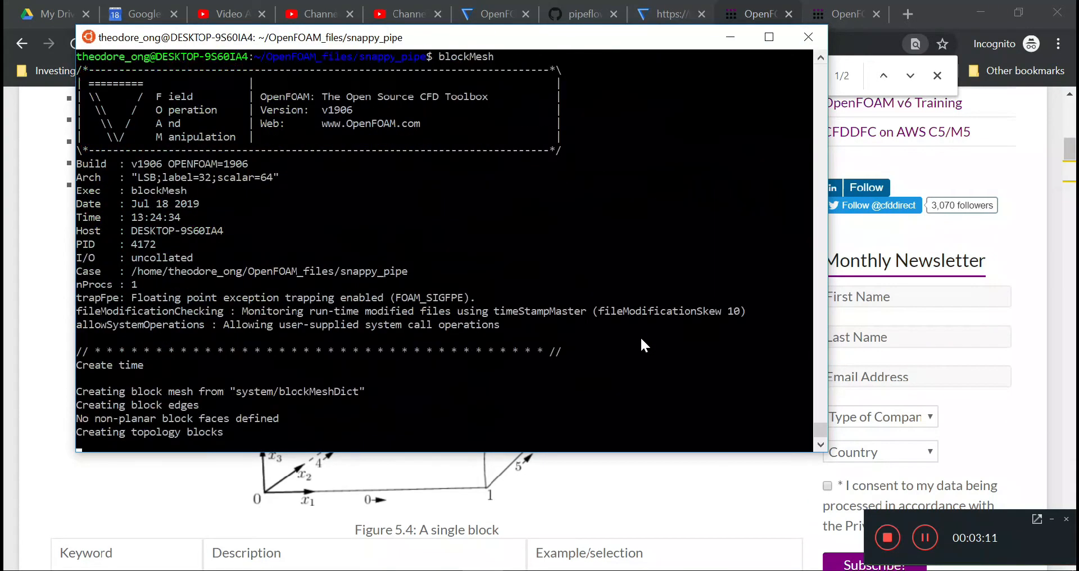
scroll("down", 3)
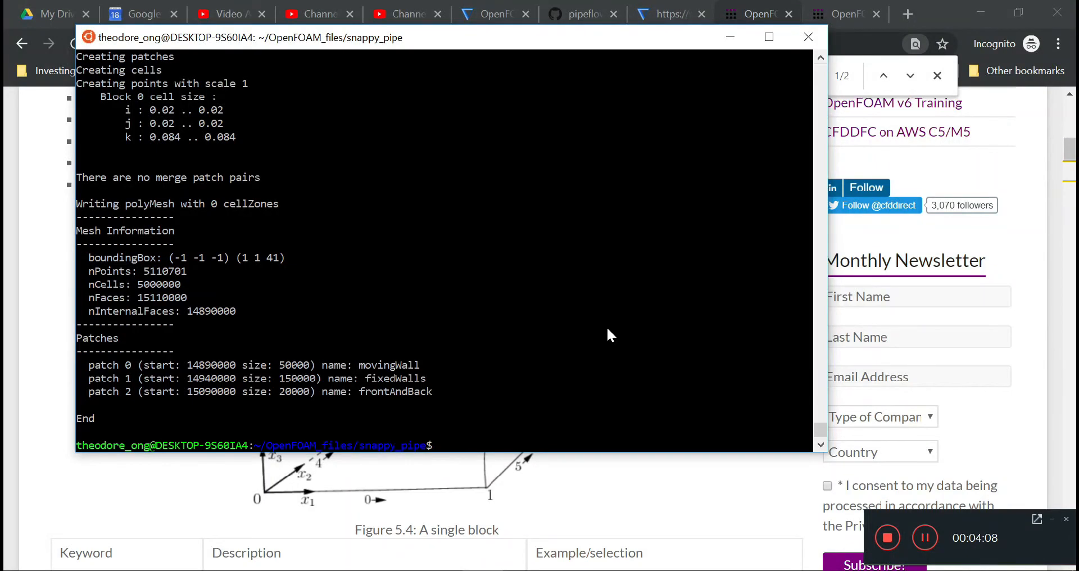
type("ls")
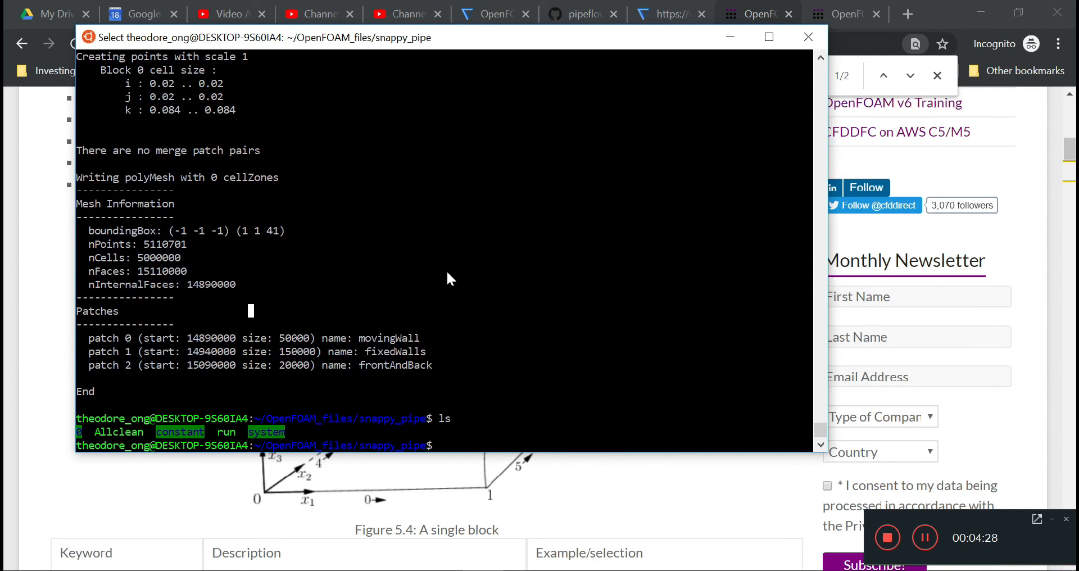
- Create an empty snappy_pipe.foam file with touch and confirm it with ls
type("touch")
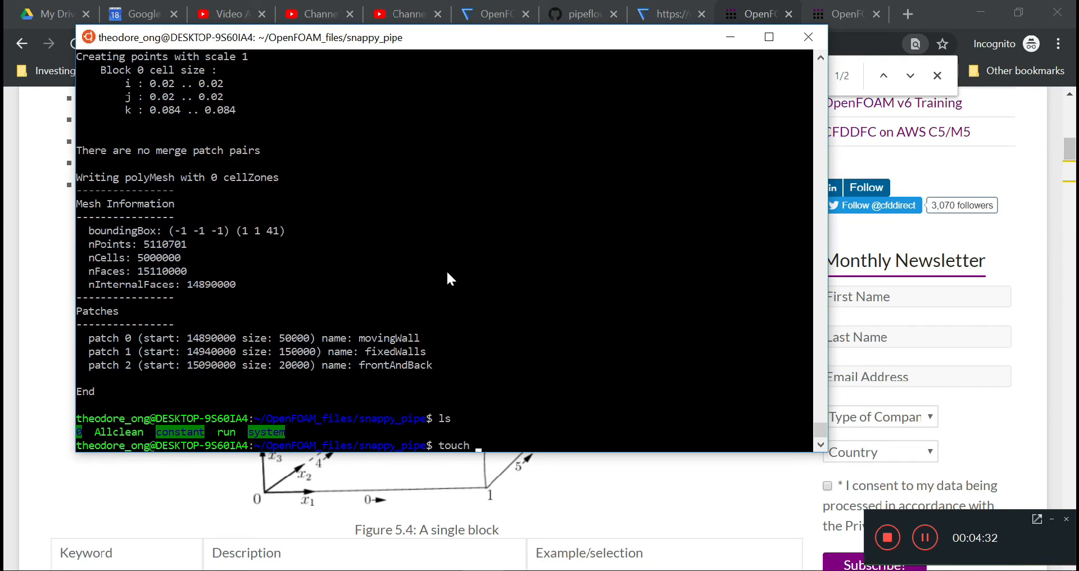
type("snappy_pipe.foam")
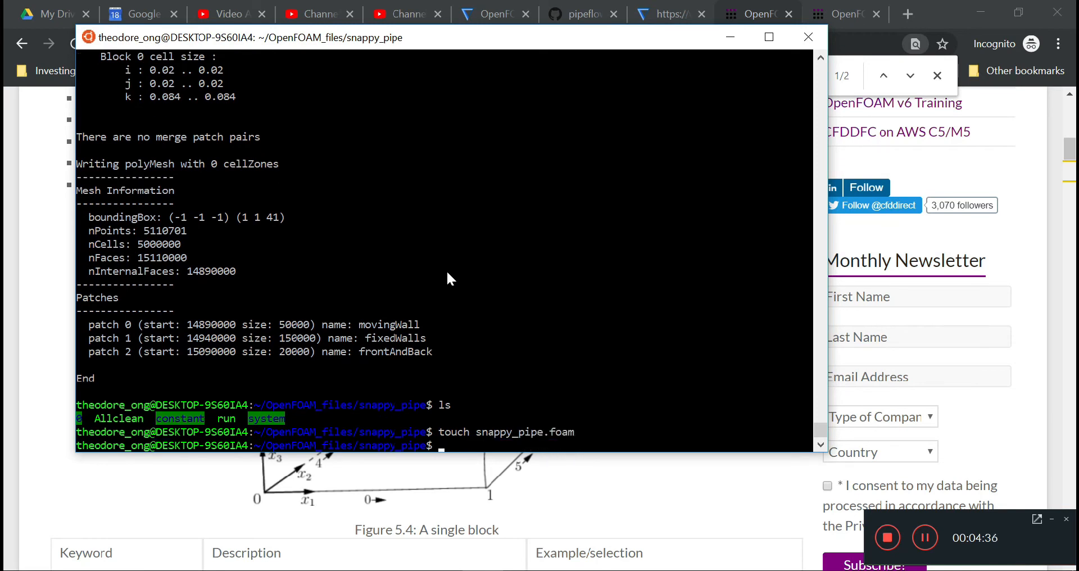
type("ls")
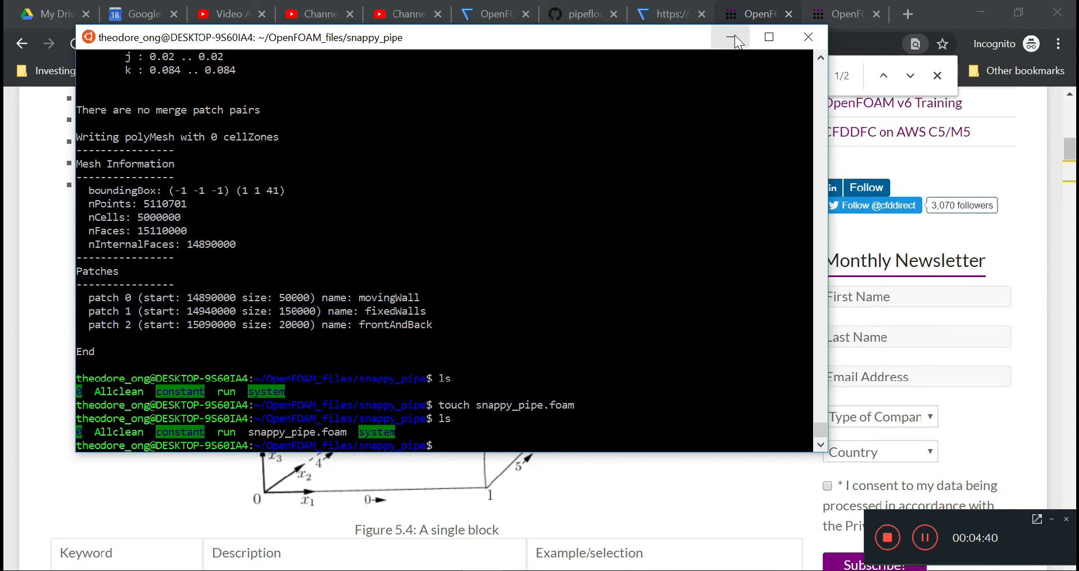
mouse_move(731, 37)
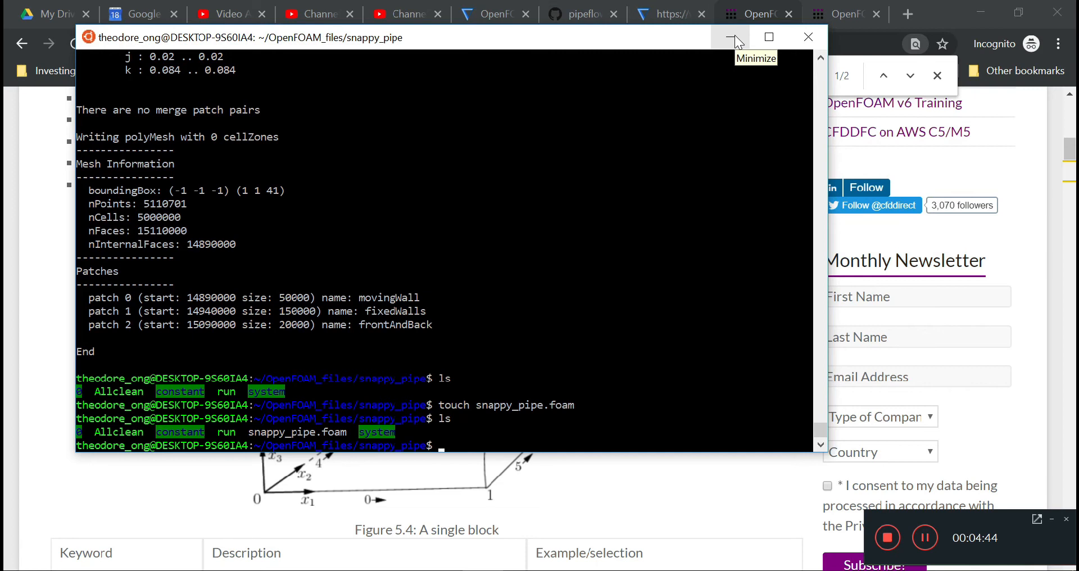
mouse_move(344, 429)
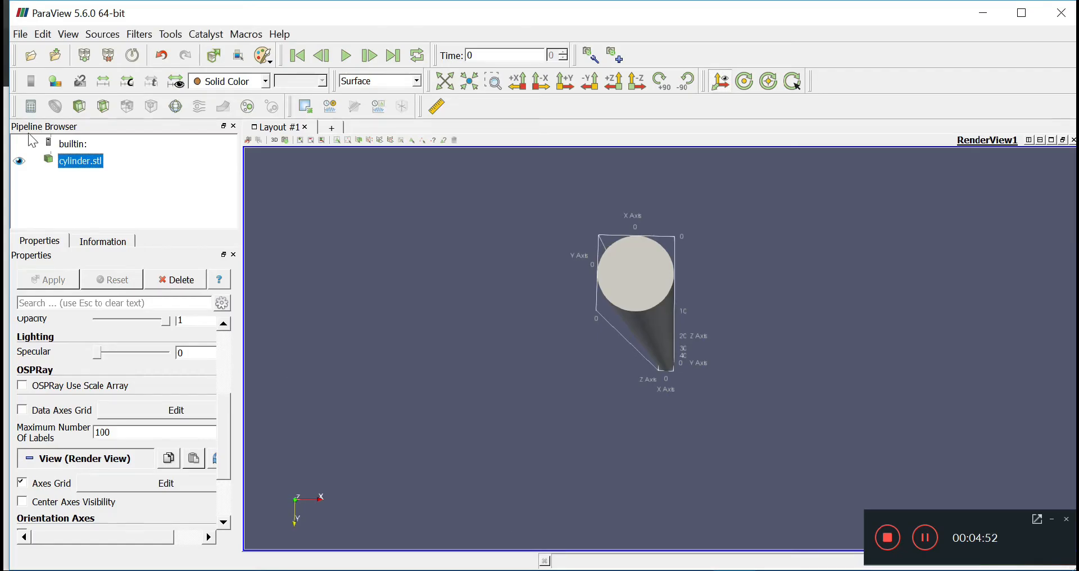
mouse_move(601, 274)
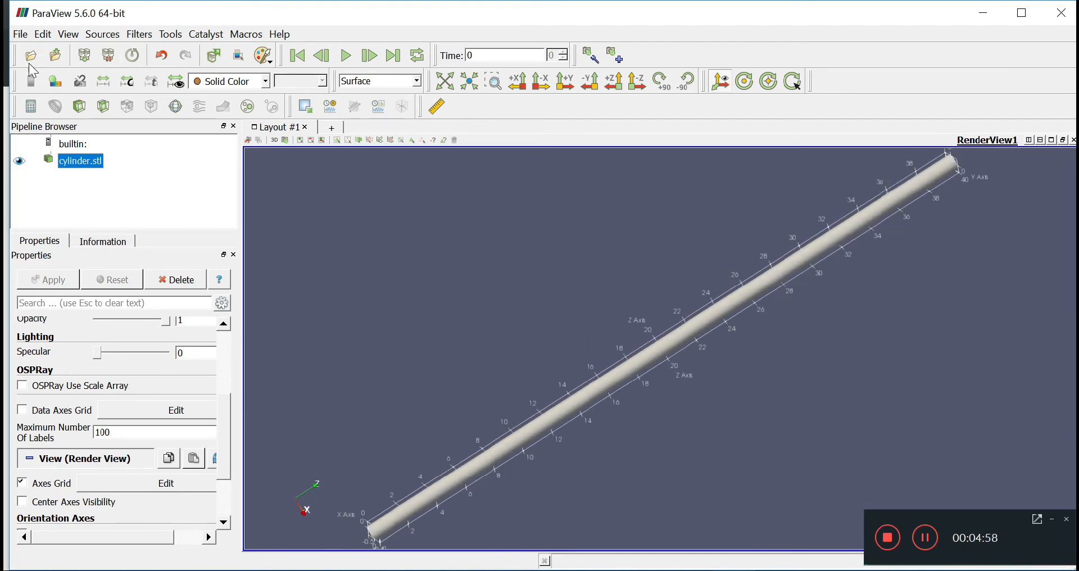
- Browse from the home folder into OpenFOAM_files/snappy_pipe and open snappy_pipe.foam
left_click(31, 56)
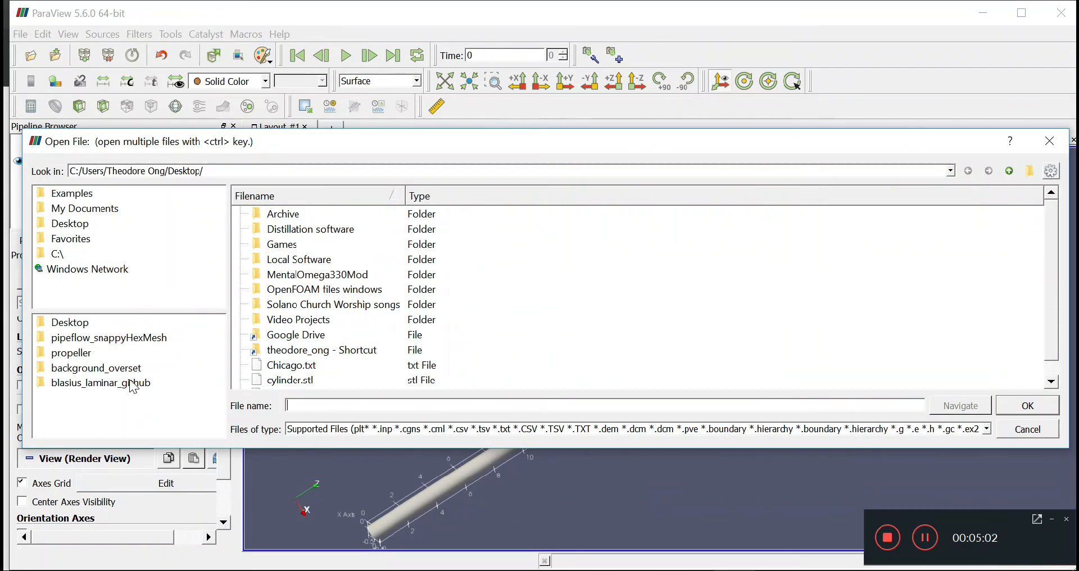
double_click(109, 337)
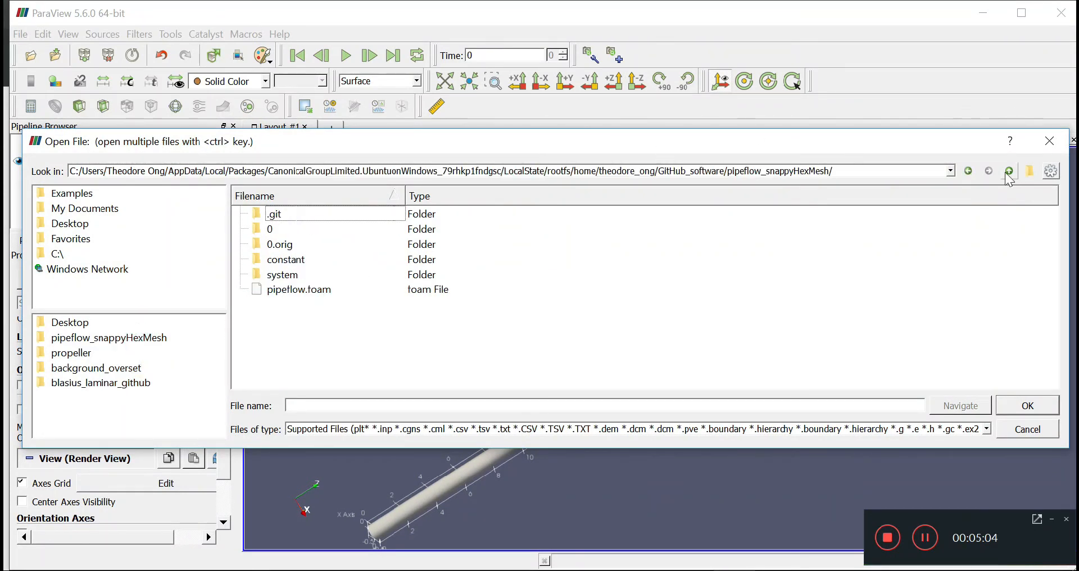
left_click(1009, 171)
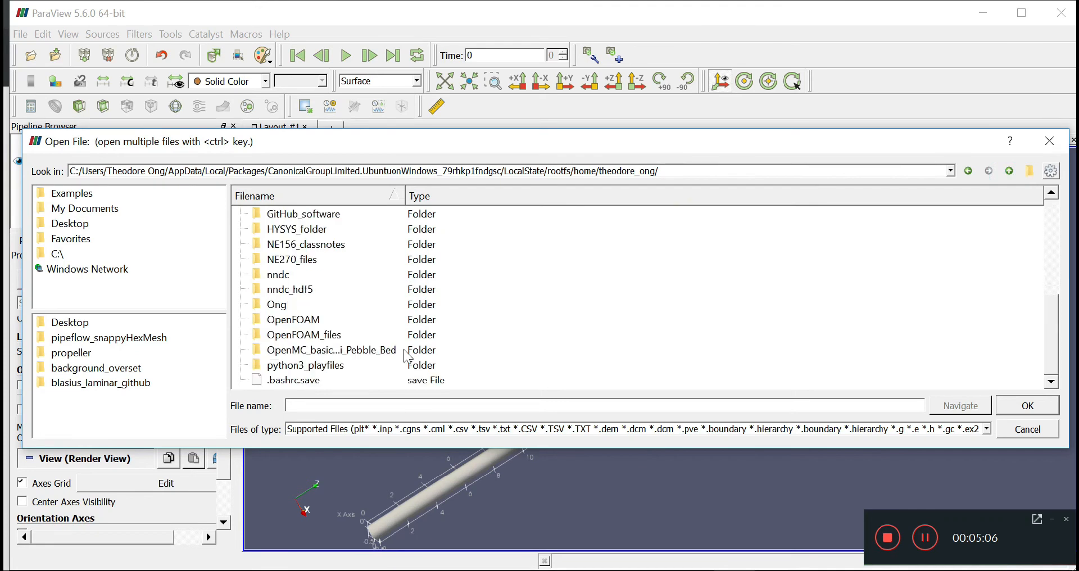
double_click(303, 335)
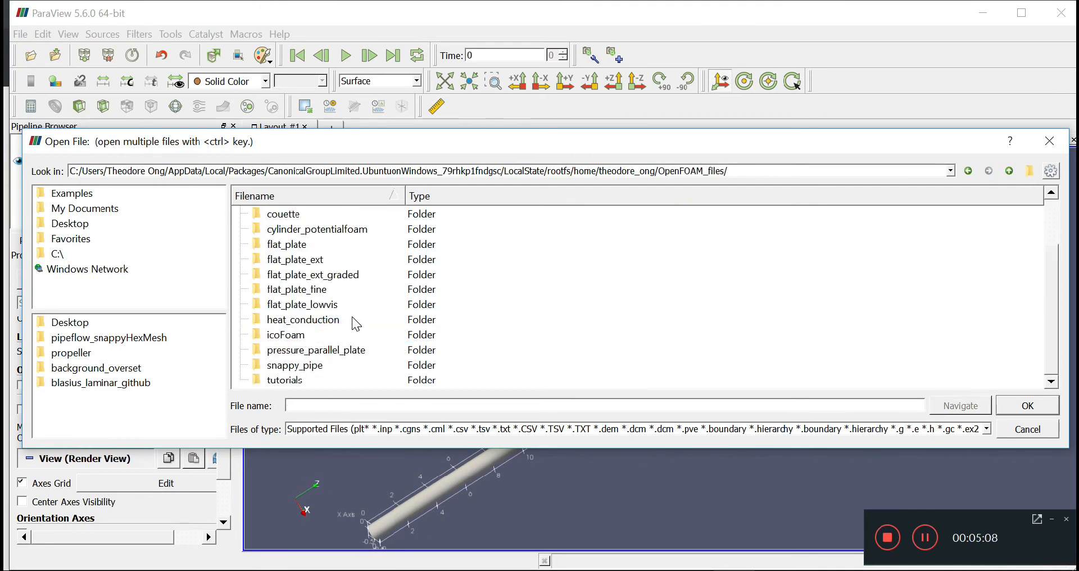
double_click(295, 365)
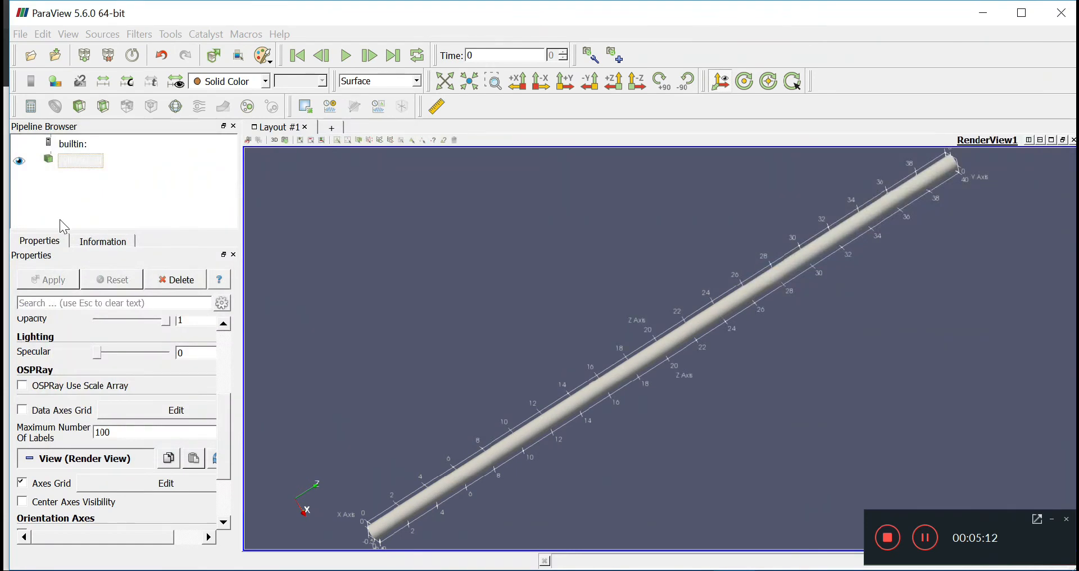
- Load snappy_pipe.foam, orbit the view, and display its internal mesh as a wireframe
left_click(114, 178)
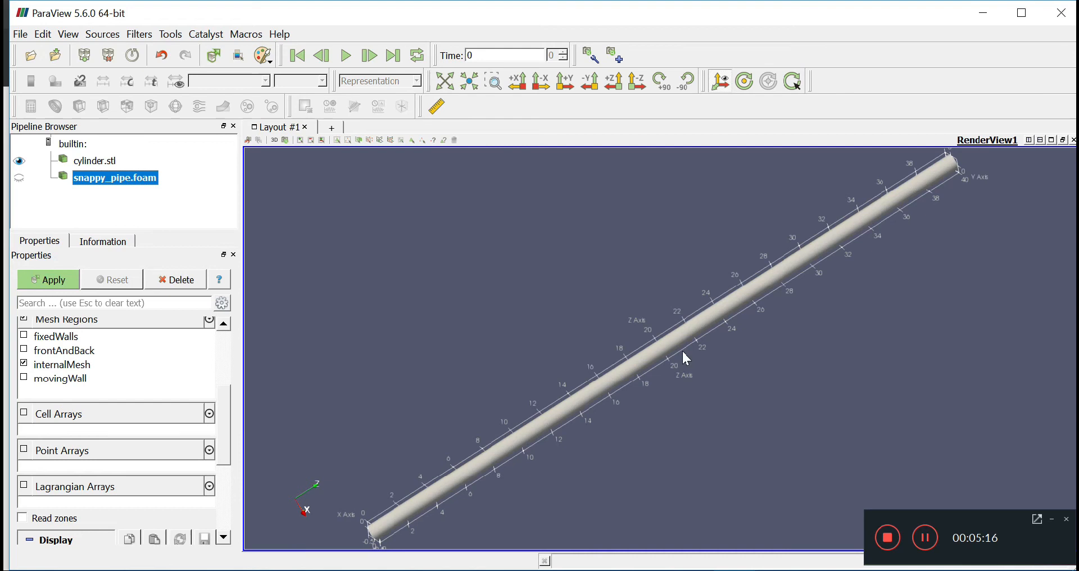
mouse_move(681, 383)
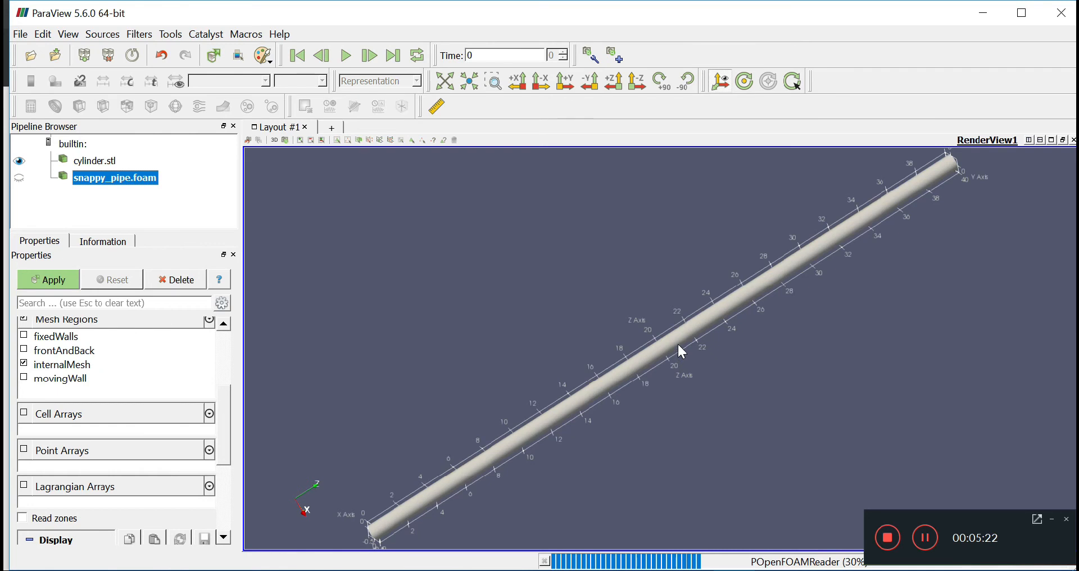
mouse_move(683, 344)
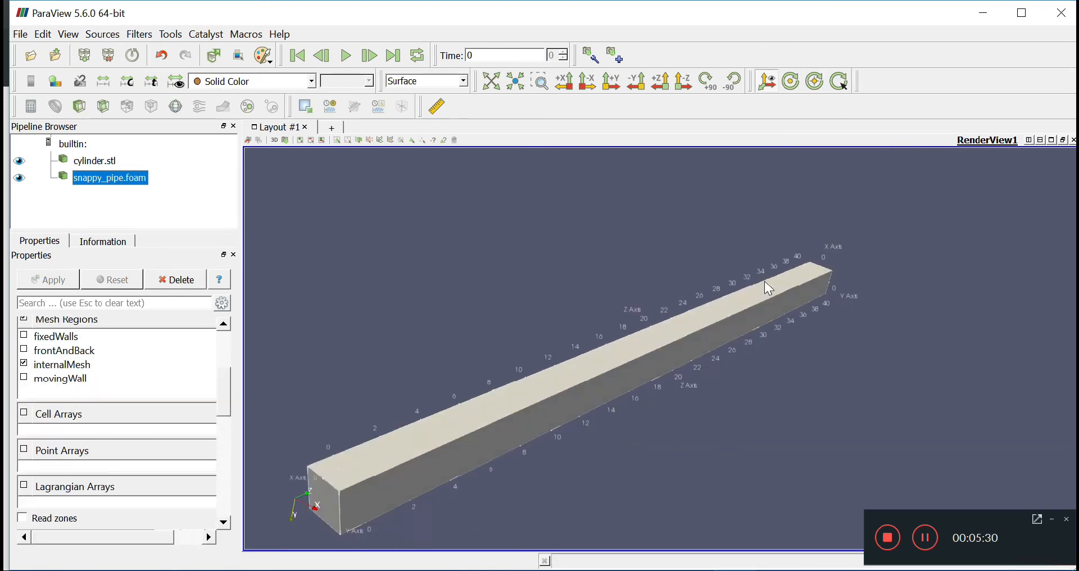
left_click_drag(767, 287, 561, 479)
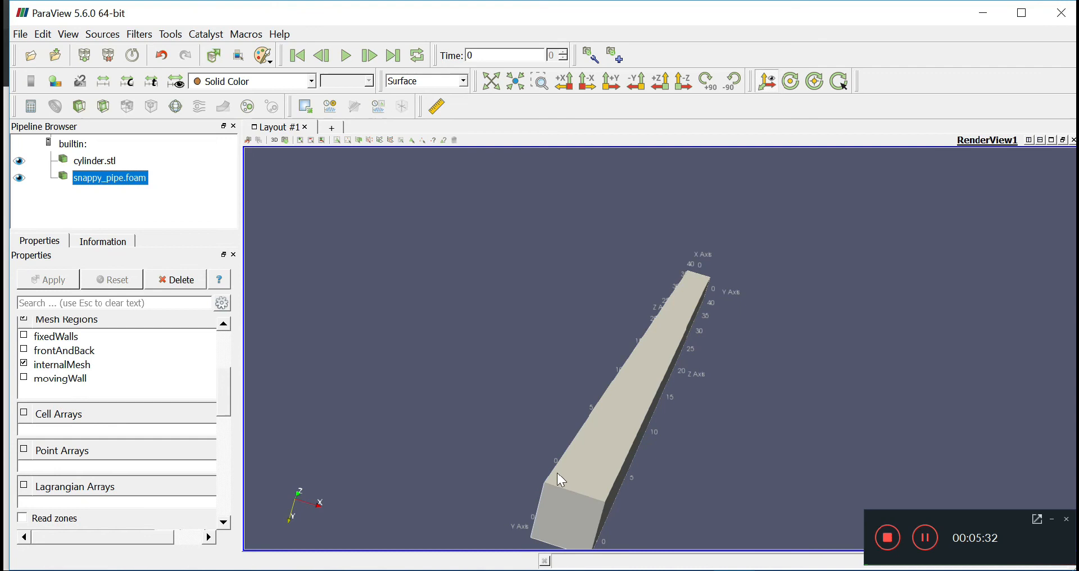
mouse_move(117, 199)
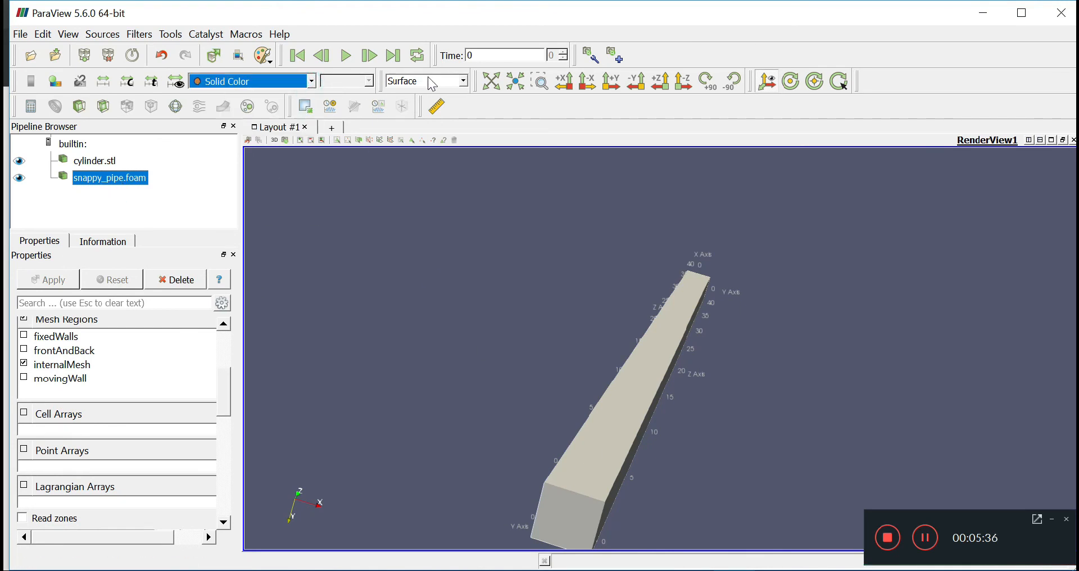
left_click(423, 81)
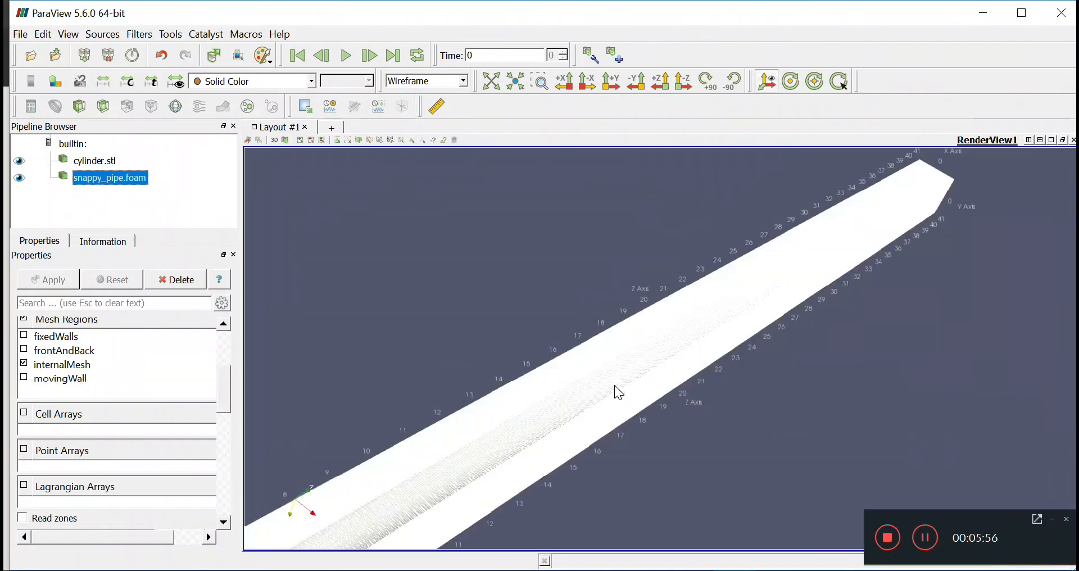
- Orbit the camera to look along the cylinder axis, showing the circle inside the square grid
left_click_drag(619, 392, 860, 350)
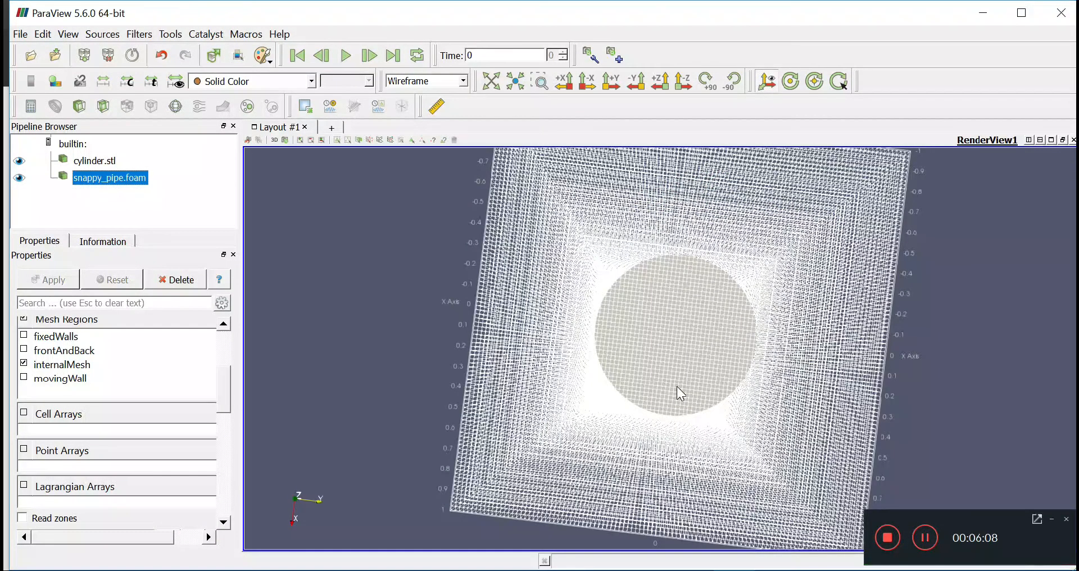
mouse_move(533, 550)
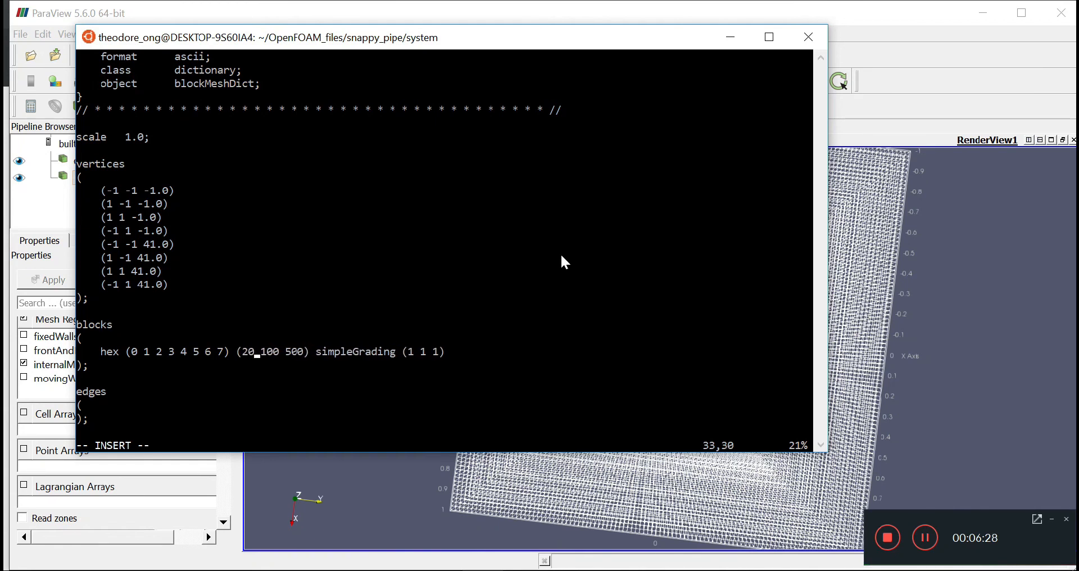
- Change the blockMeshDict hex cell counts from (100 100 500) to (20 100 500)
type("20")
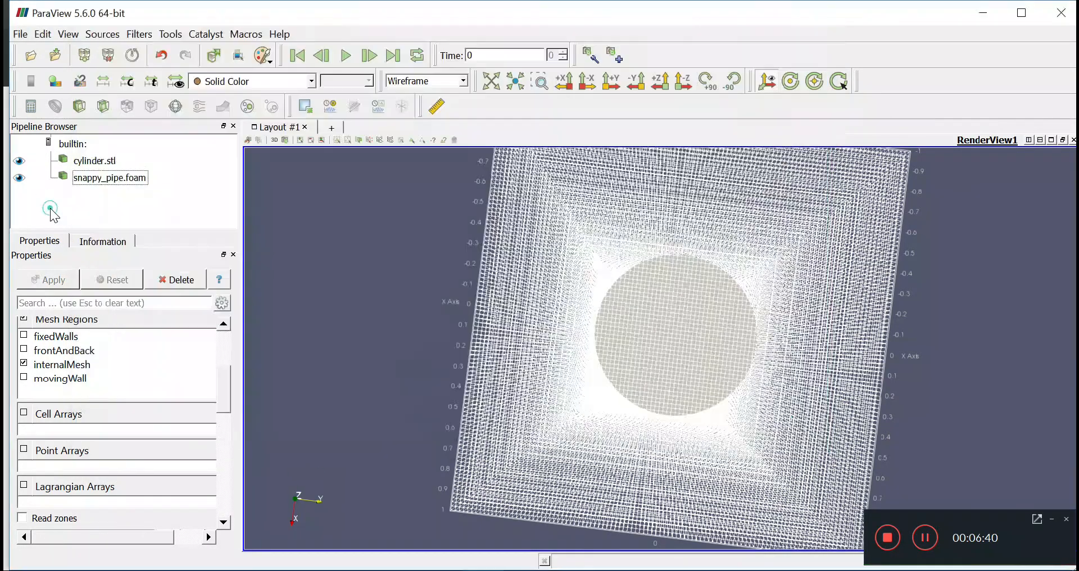
- Reload snappy_pipe.foam and show the coarser box mesh as a wireframe around the cylinder
left_click(110, 177)
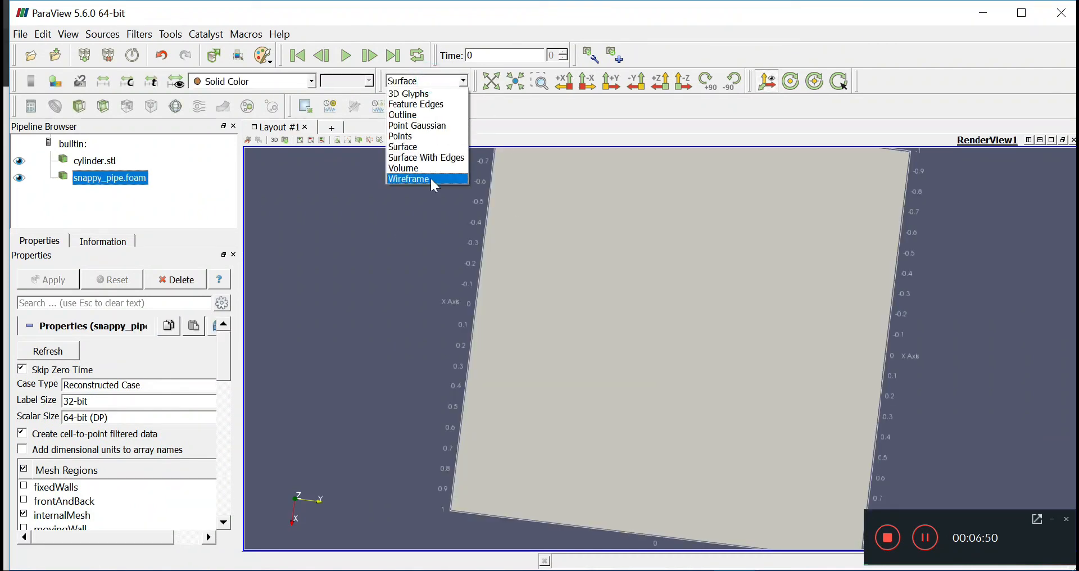
left_click(408, 179)
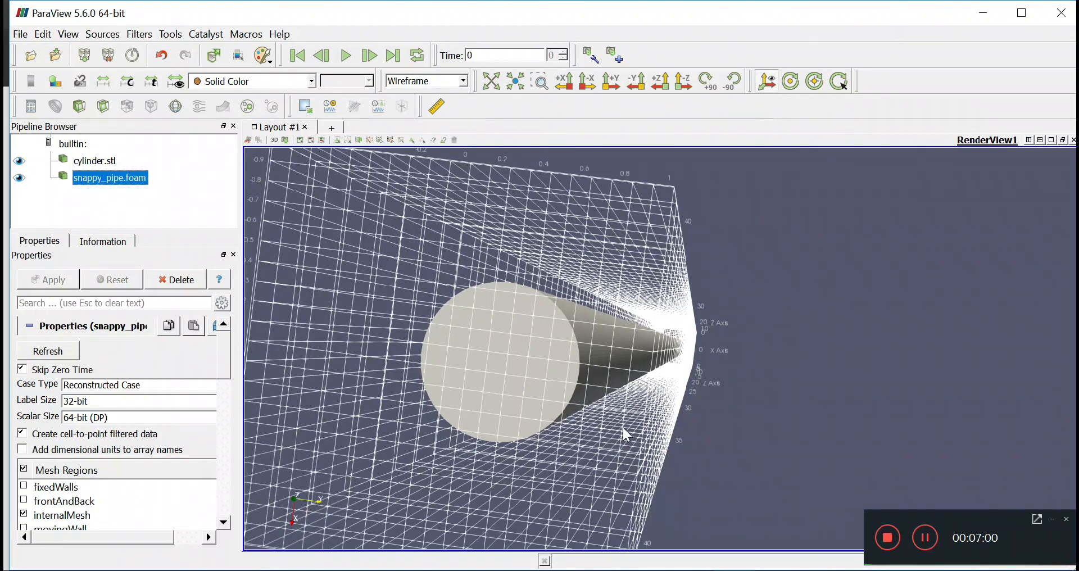
mouse_move(539, 392)
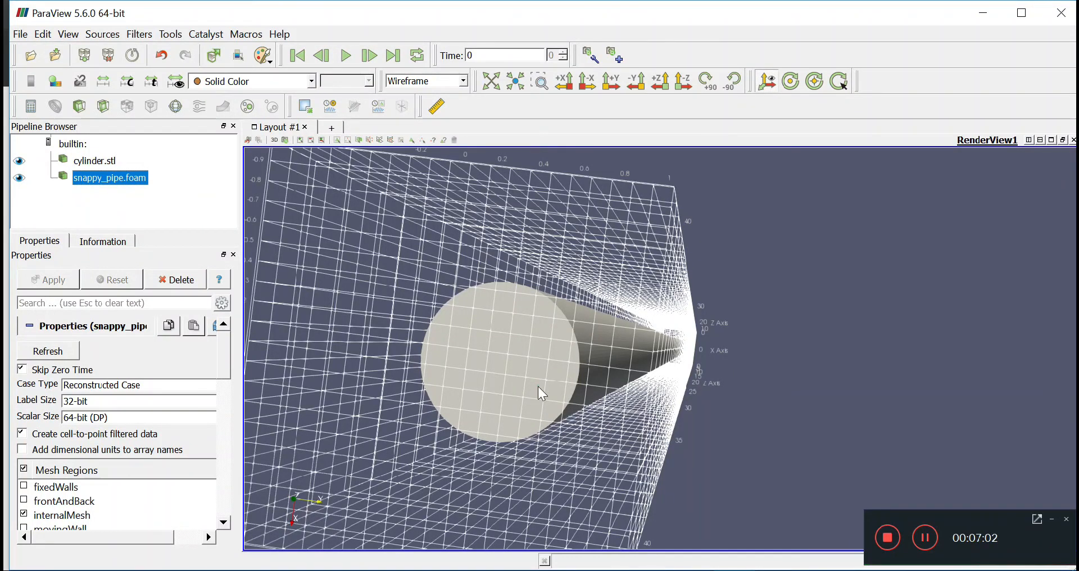